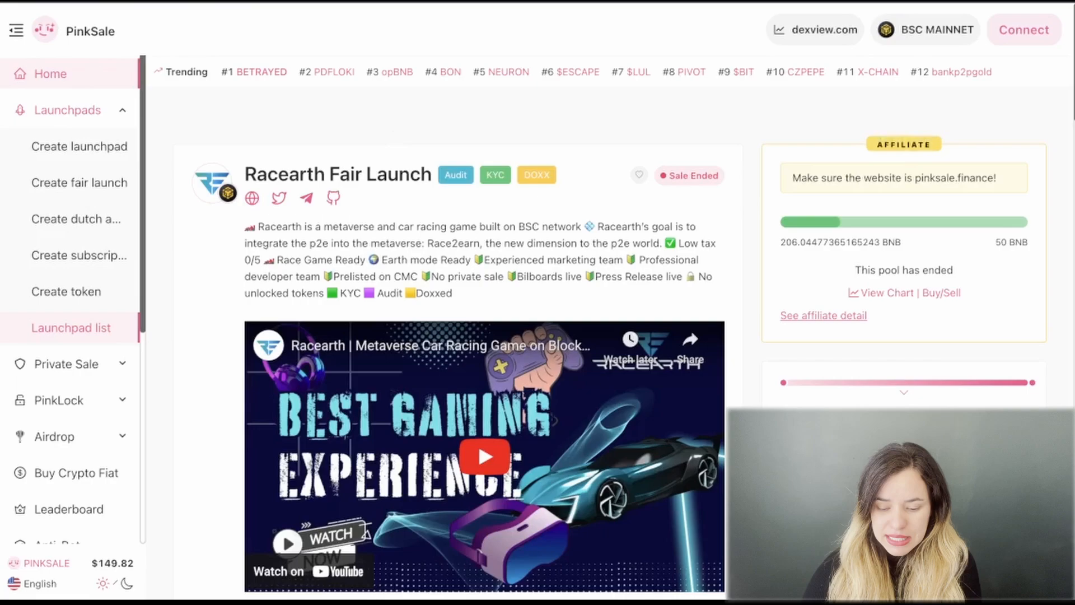
Step: Open Racearth's KYC verification record from its PinkSale fair launch badges
left_click(279, 198)
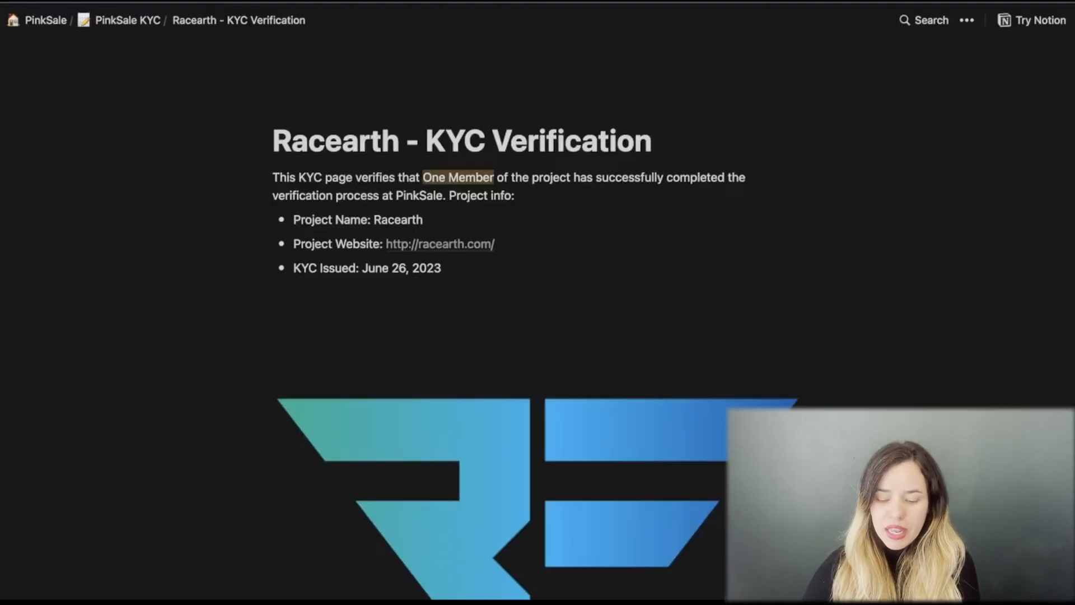
mouse_move(546, 114)
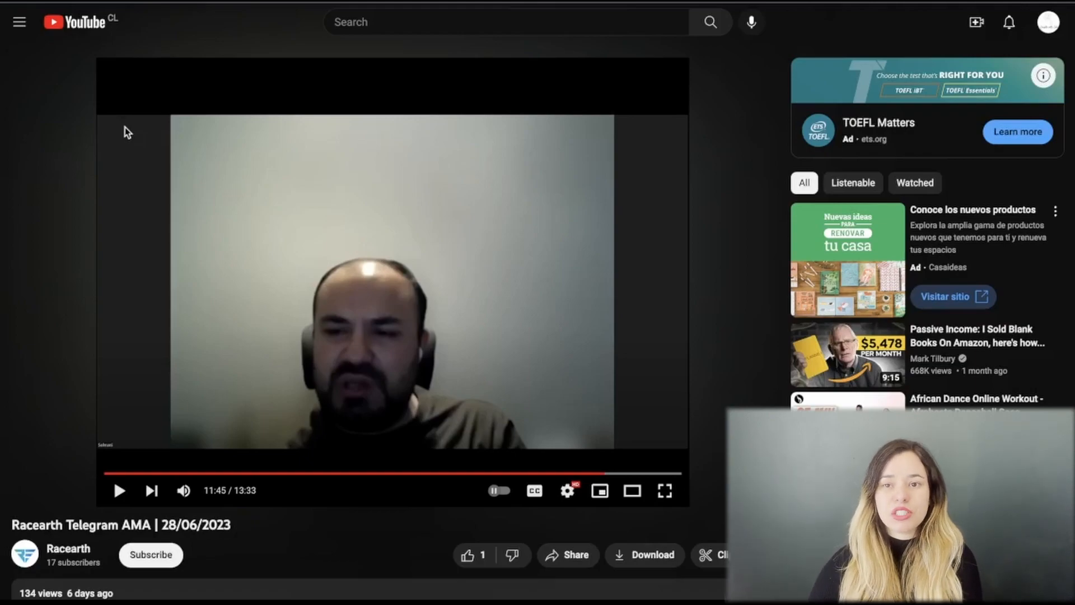
mouse_move(105, 293)
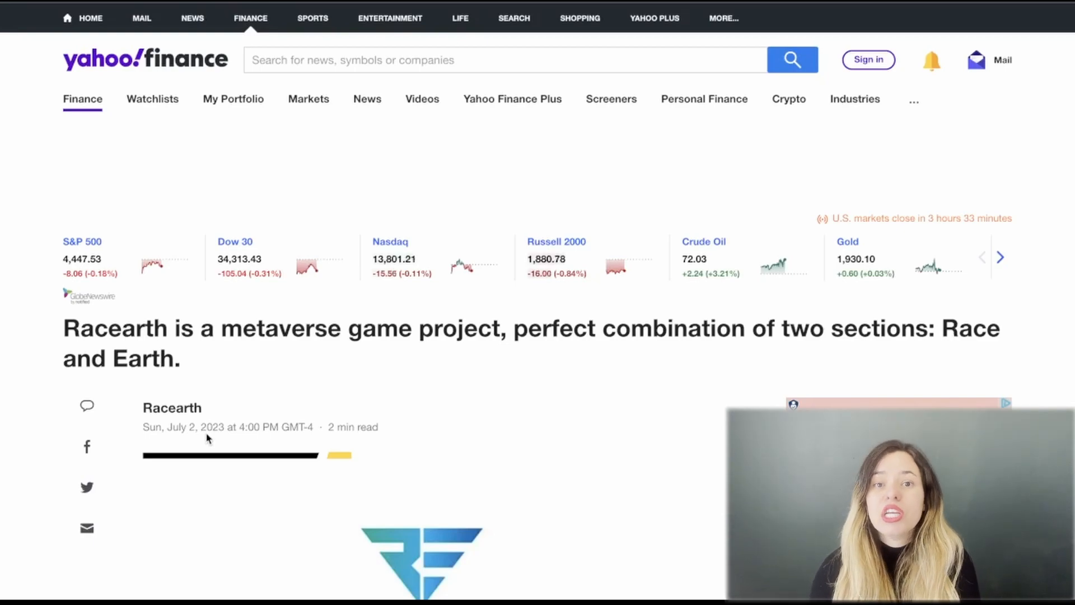
mouse_move(632, 208)
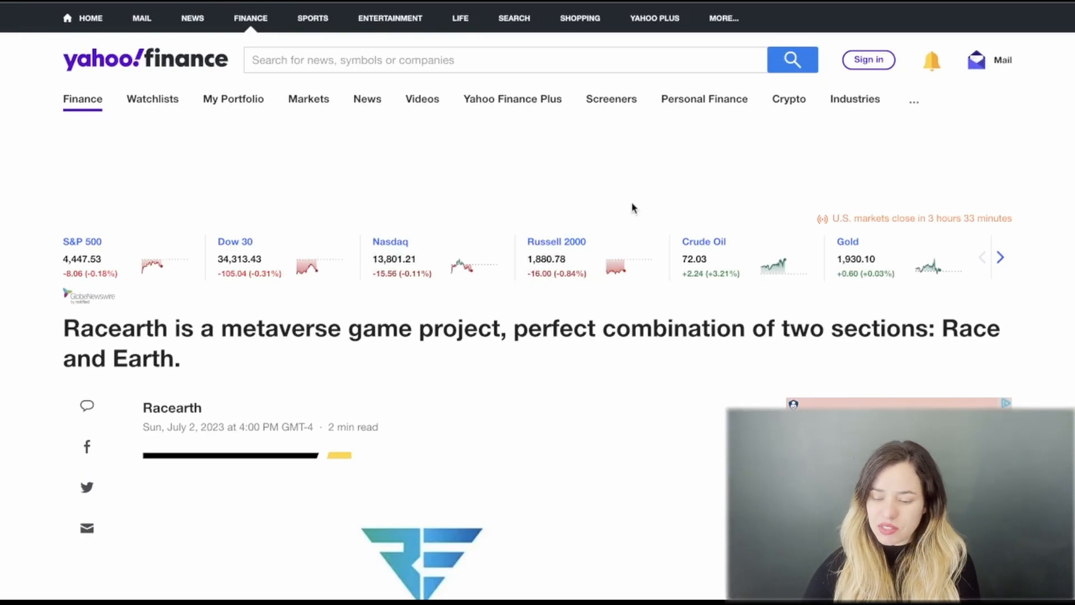
Step: Scroll through the Yahoo Finance GlobeNewswire article describing Racearth's Race-and-Earth metaverse game
scroll("down", 3)
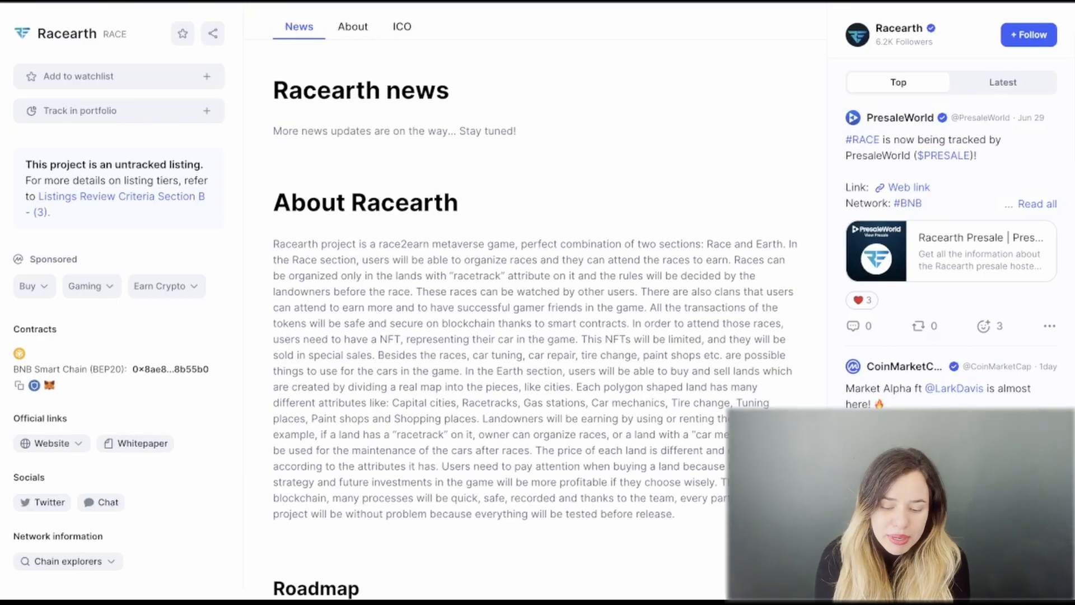
mouse_move(679, 100)
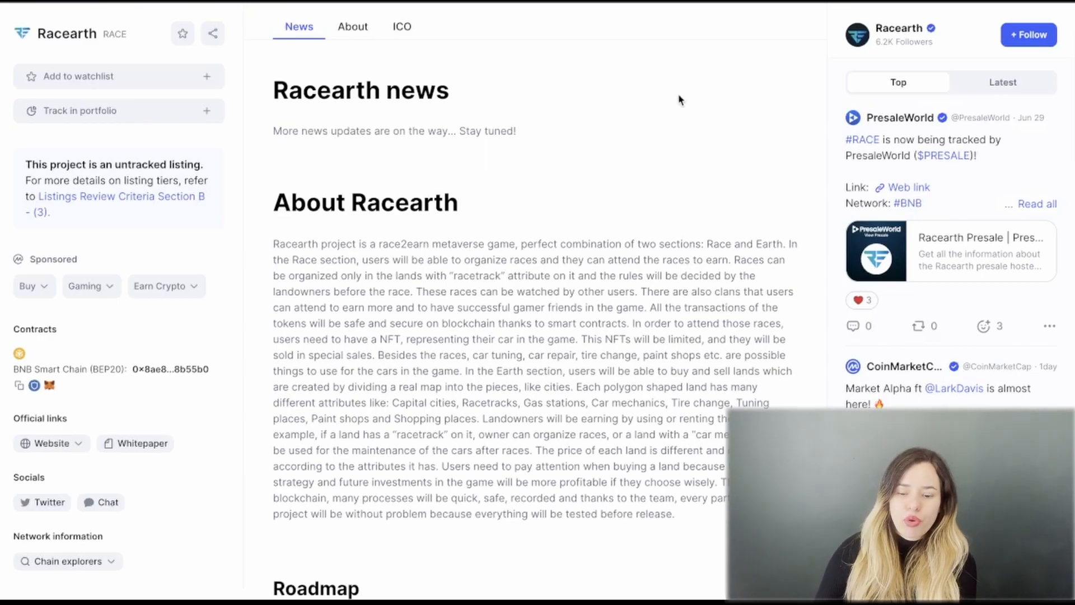
mouse_move(413, 48)
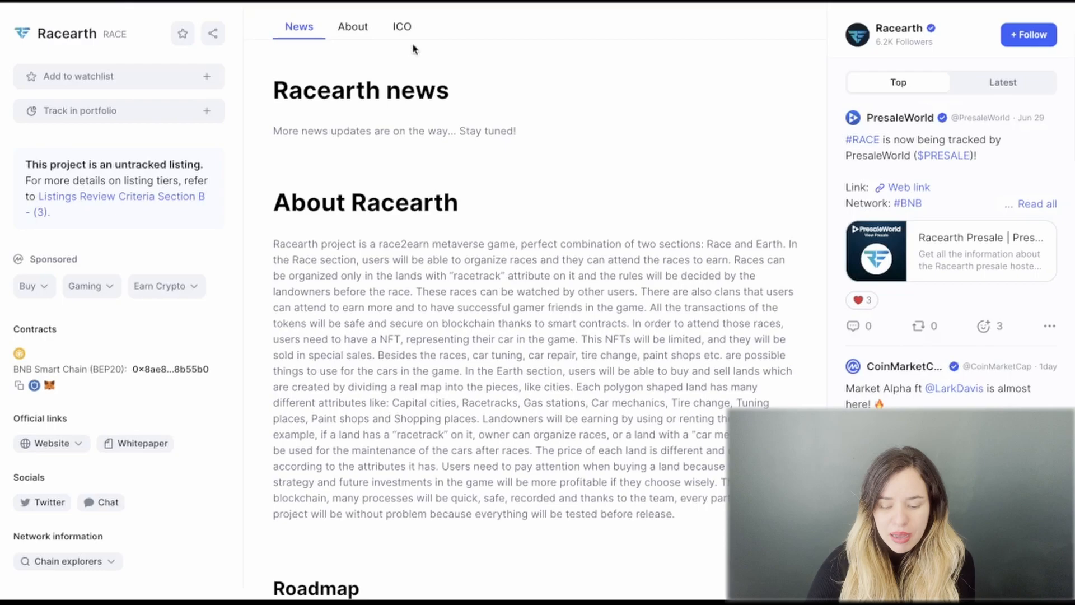
mouse_move(470, 219)
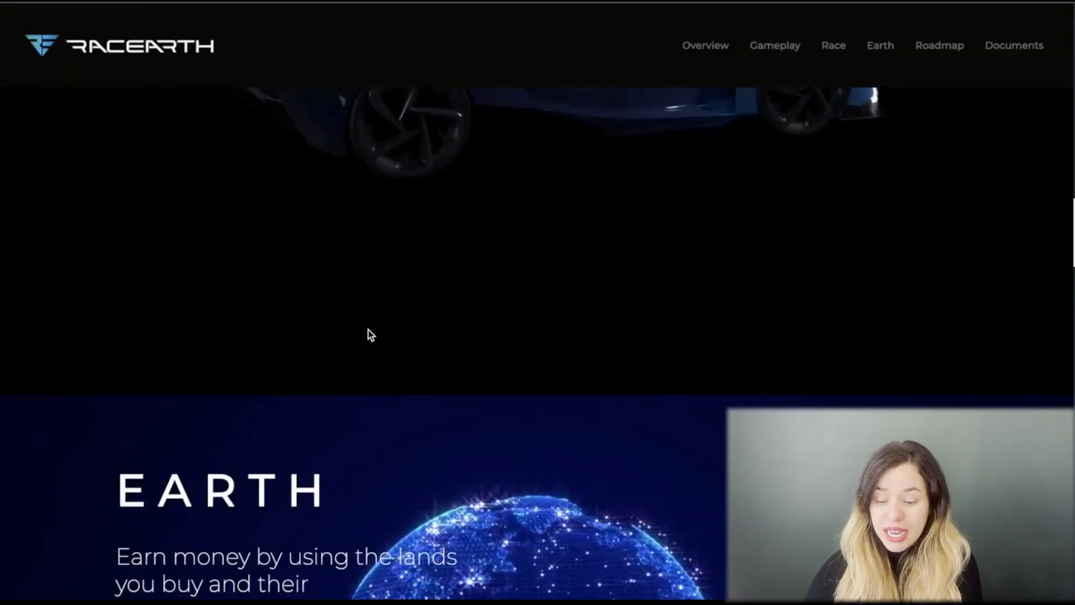
Step: Return to the top of racearth.com, check the Documents menu, then go back to Overview
scroll("up", 3)
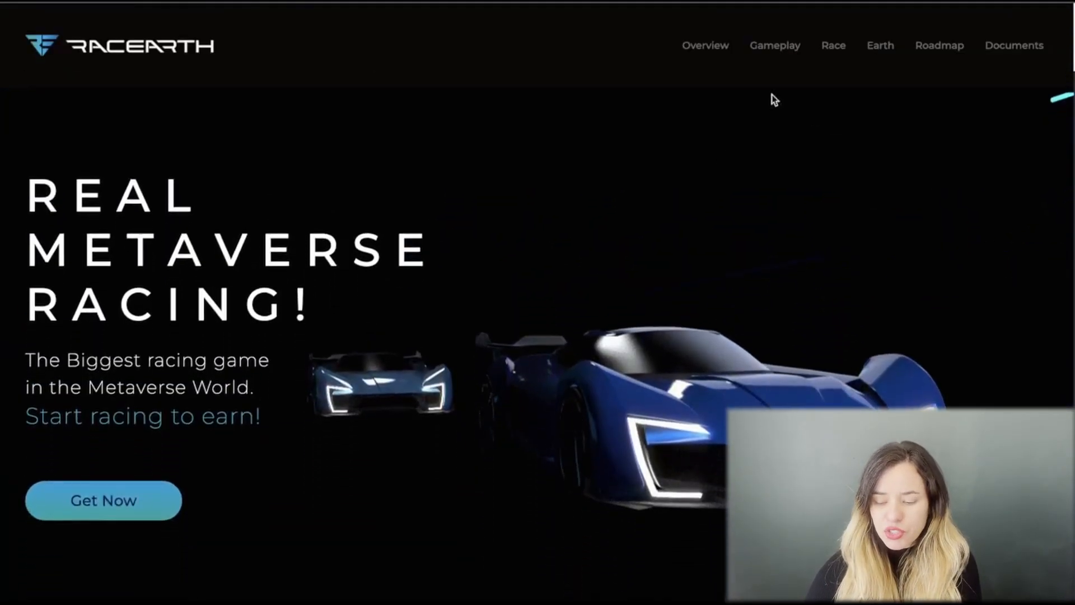
mouse_move(880, 45)
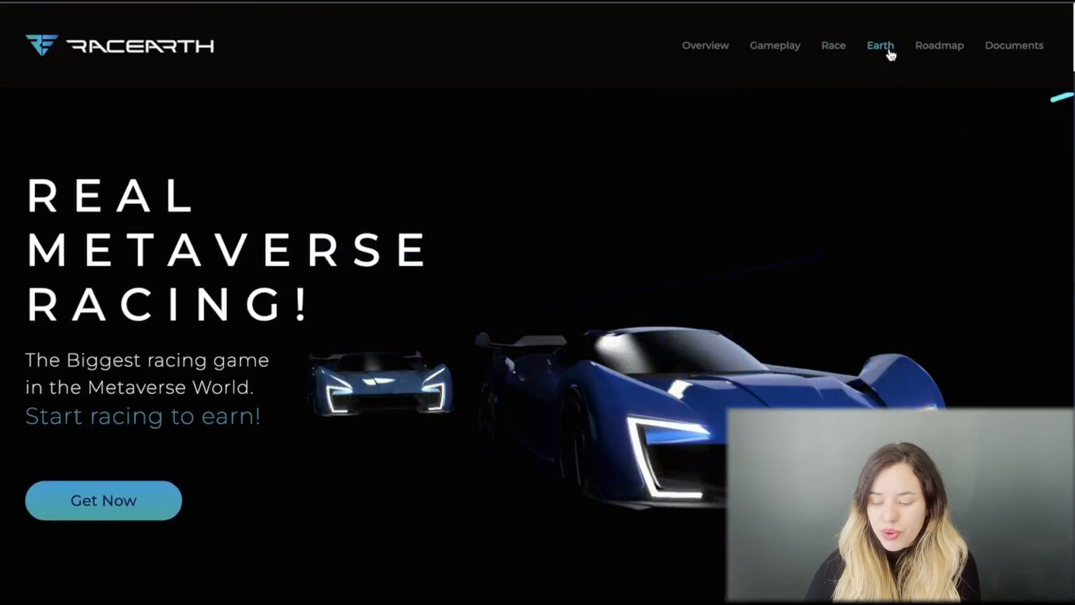
mouse_move(864, 92)
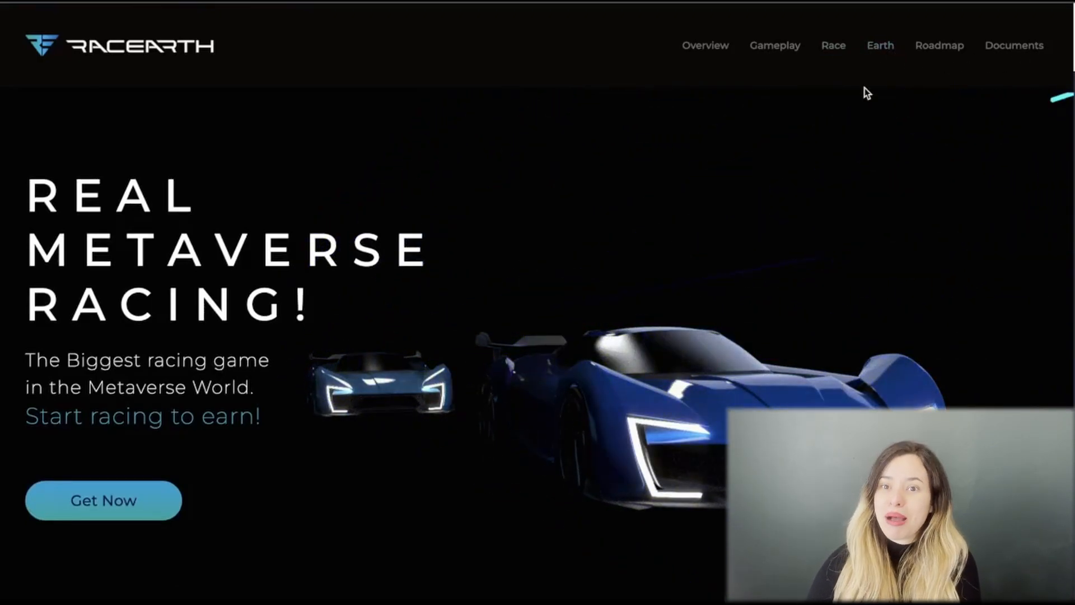
left_click(1014, 45)
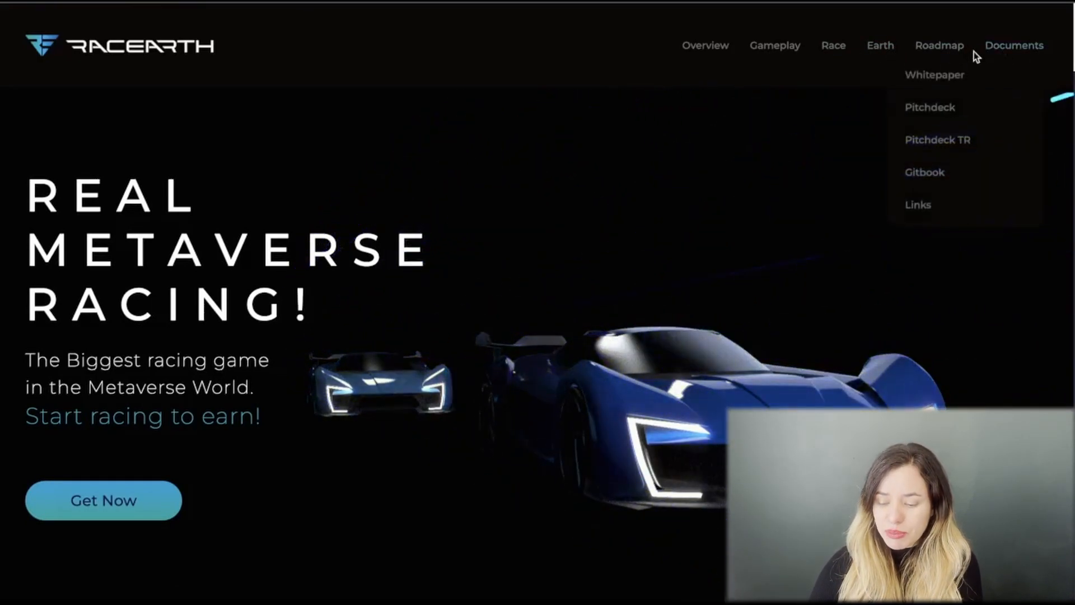
mouse_move(938, 140)
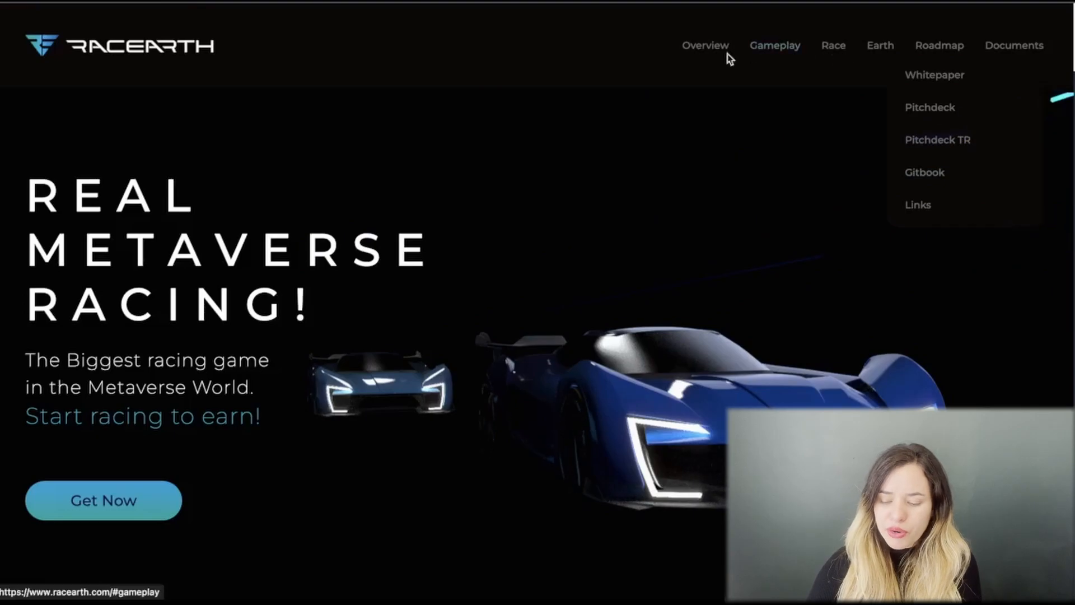
mouse_move(384, 157)
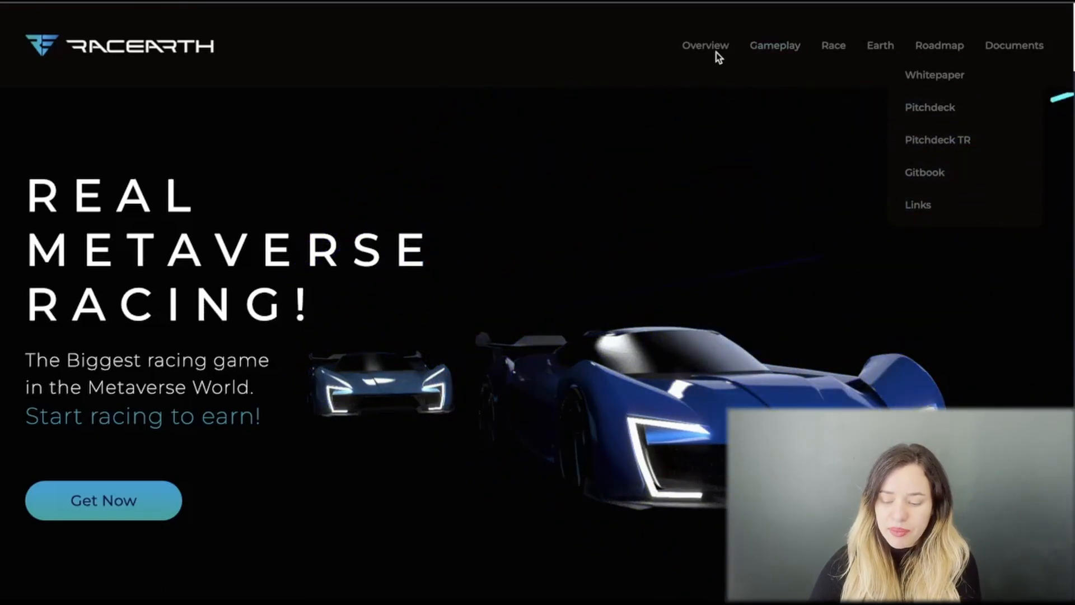
left_click(705, 45)
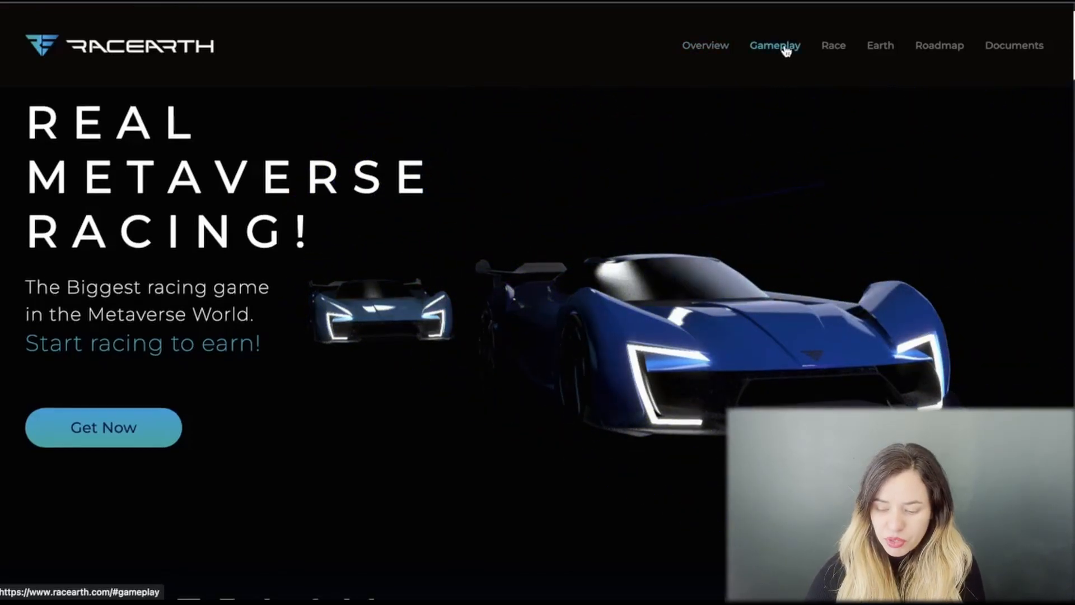
Step: Browse the Racearth site's Gameplay features, then its Race, Earth and Roadmap sections
left_click(775, 45)
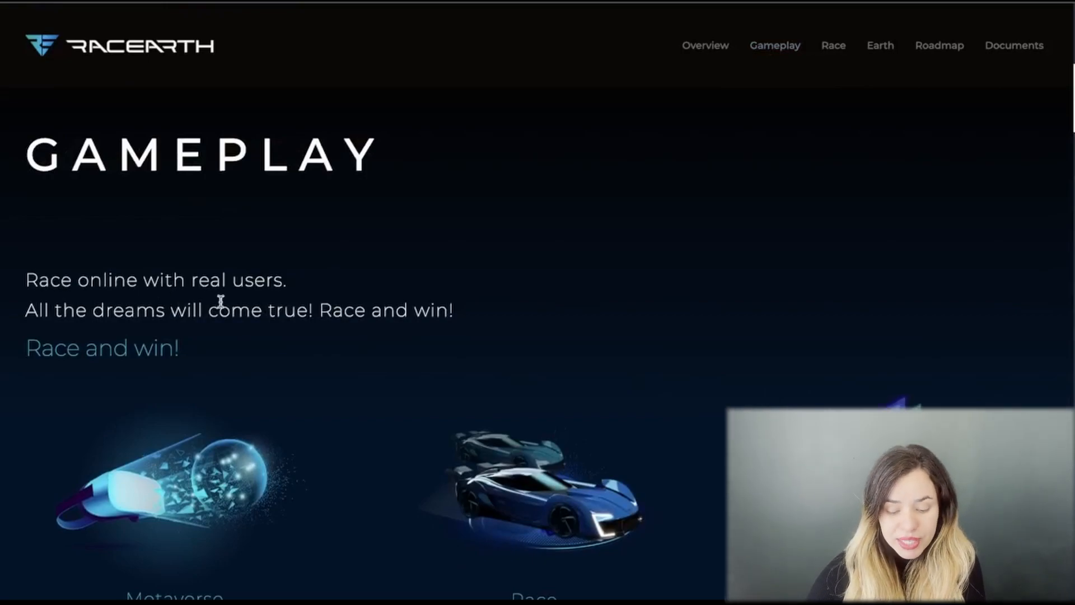
mouse_move(248, 361)
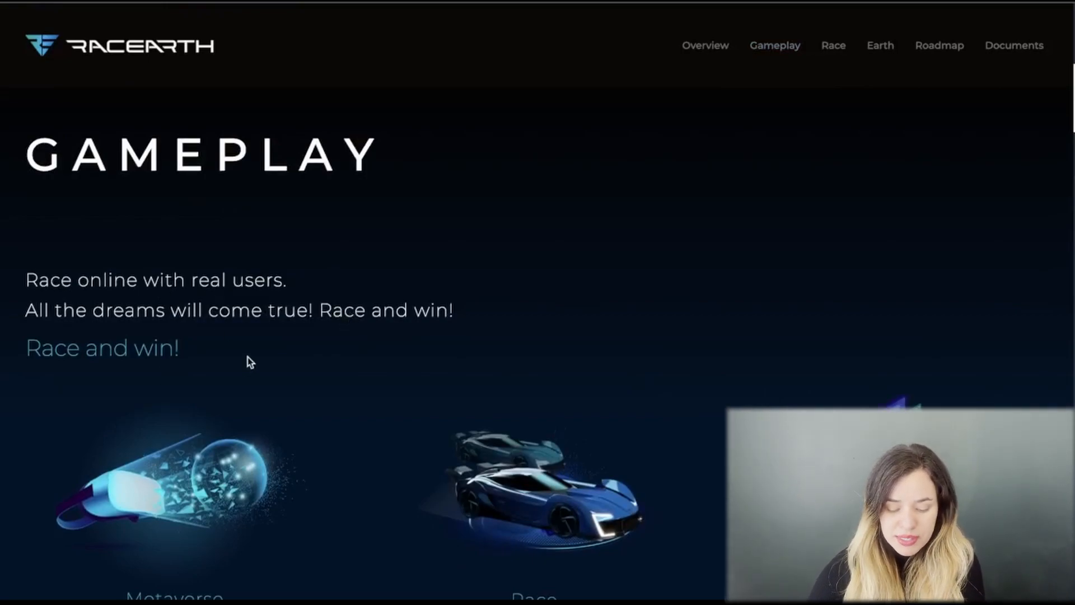
scroll("down", 3)
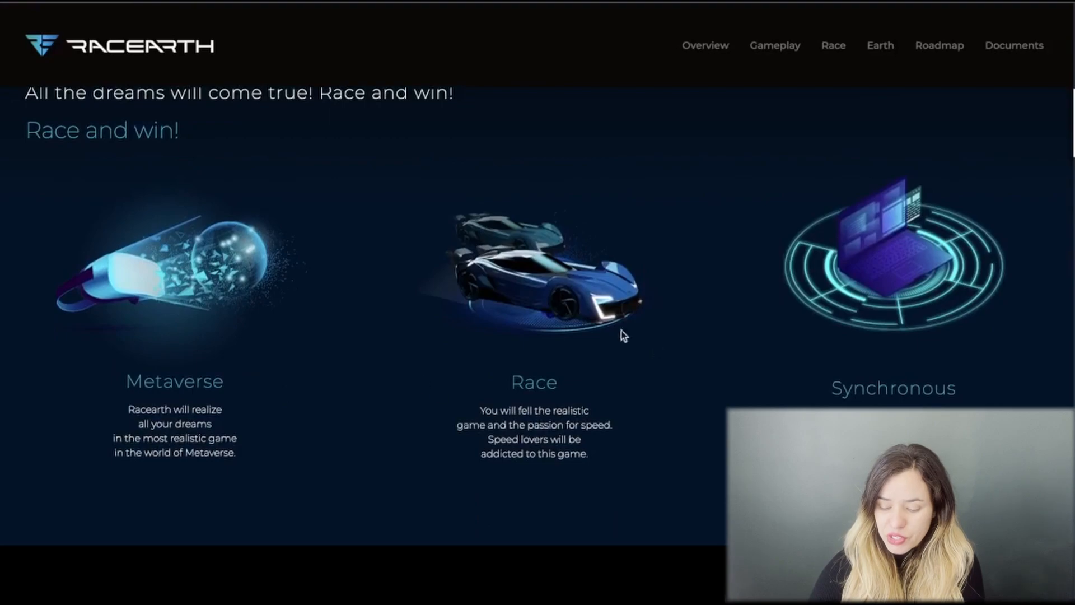
mouse_move(99, 480)
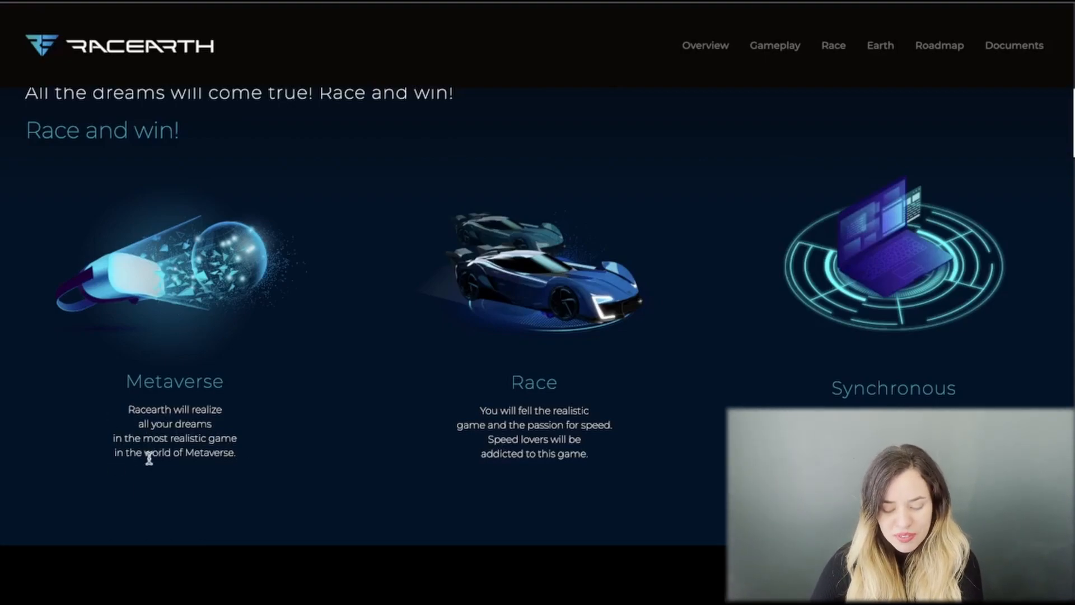
mouse_move(180, 483)
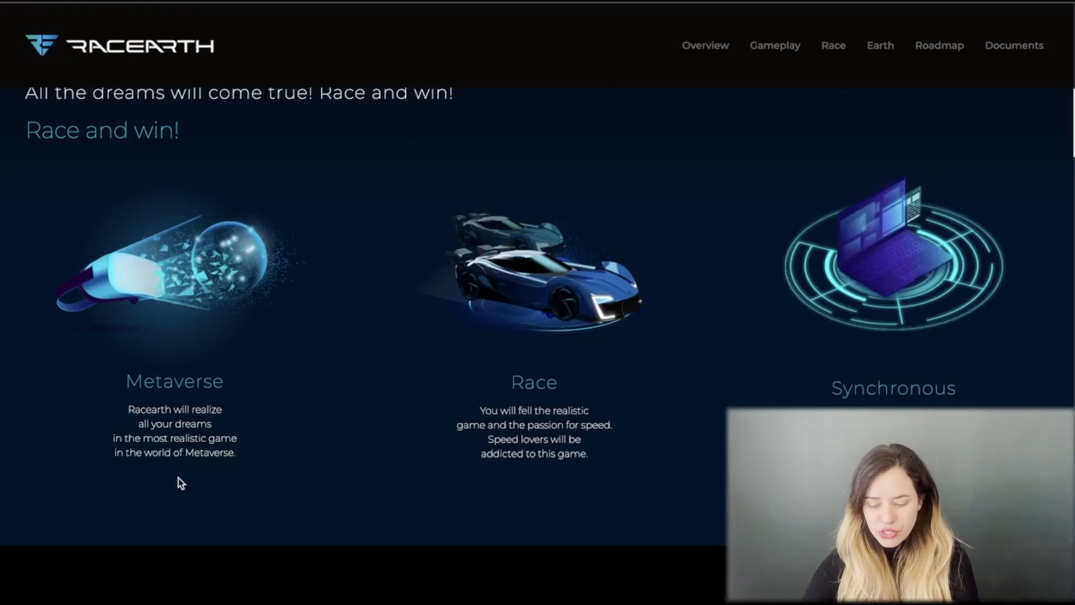
mouse_move(507, 471)
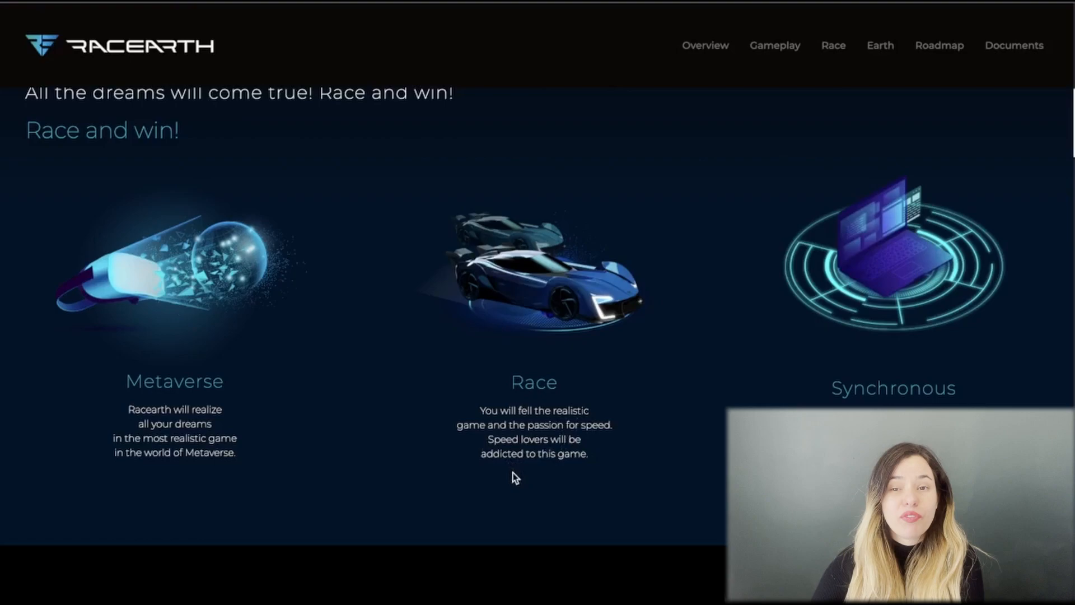
mouse_move(559, 471)
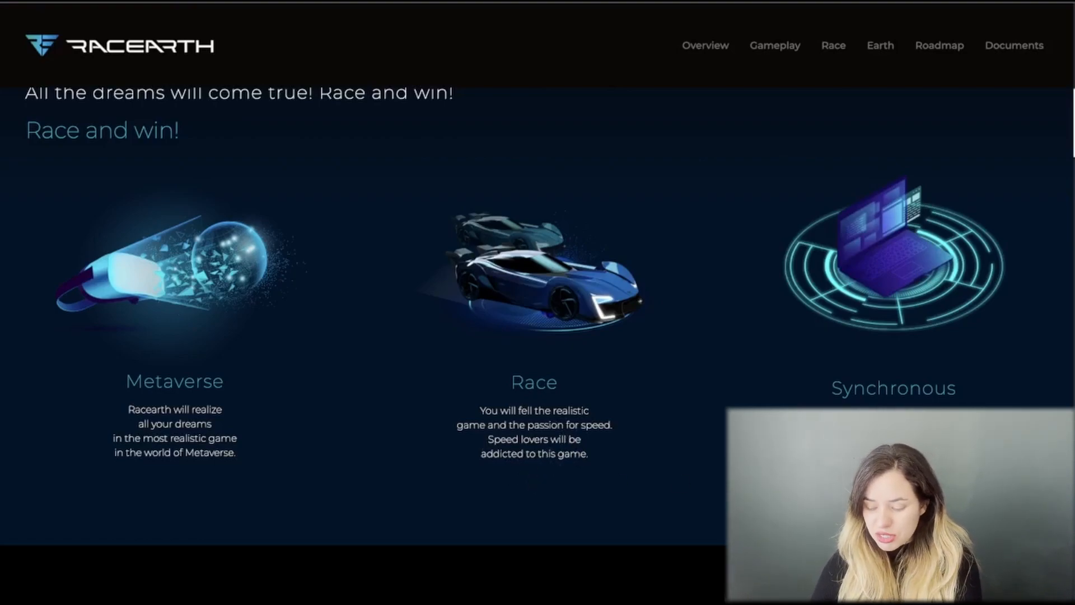
mouse_move(586, 360)
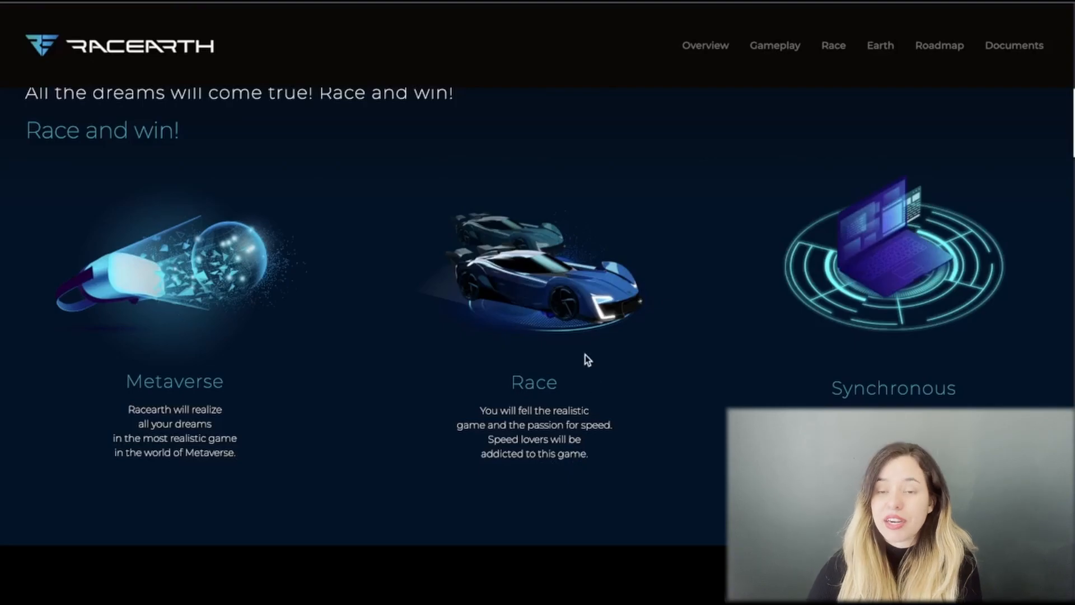
left_click(833, 45)
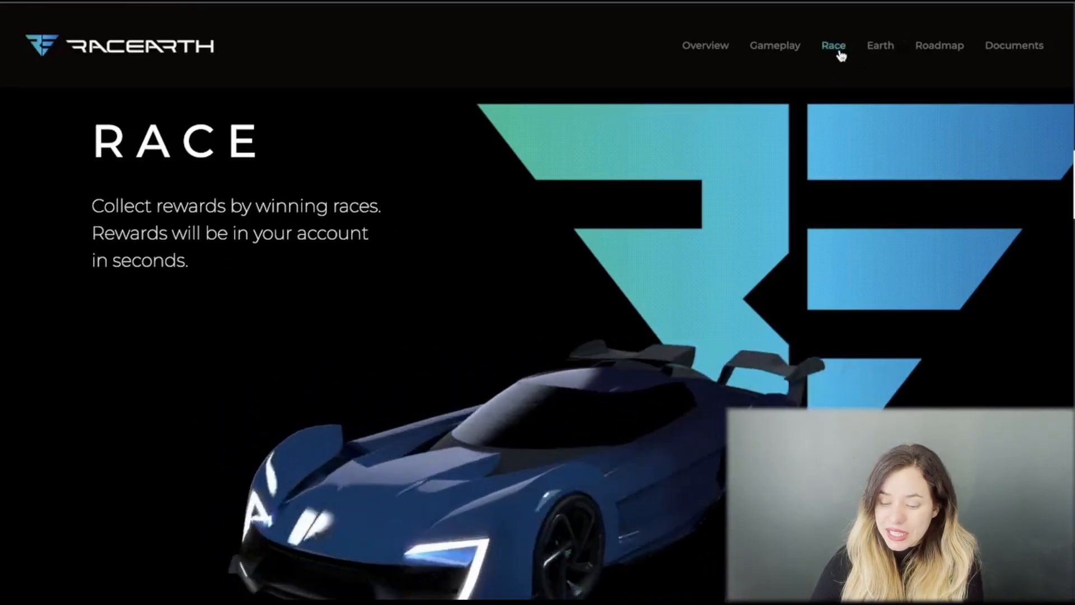
left_click(880, 45)
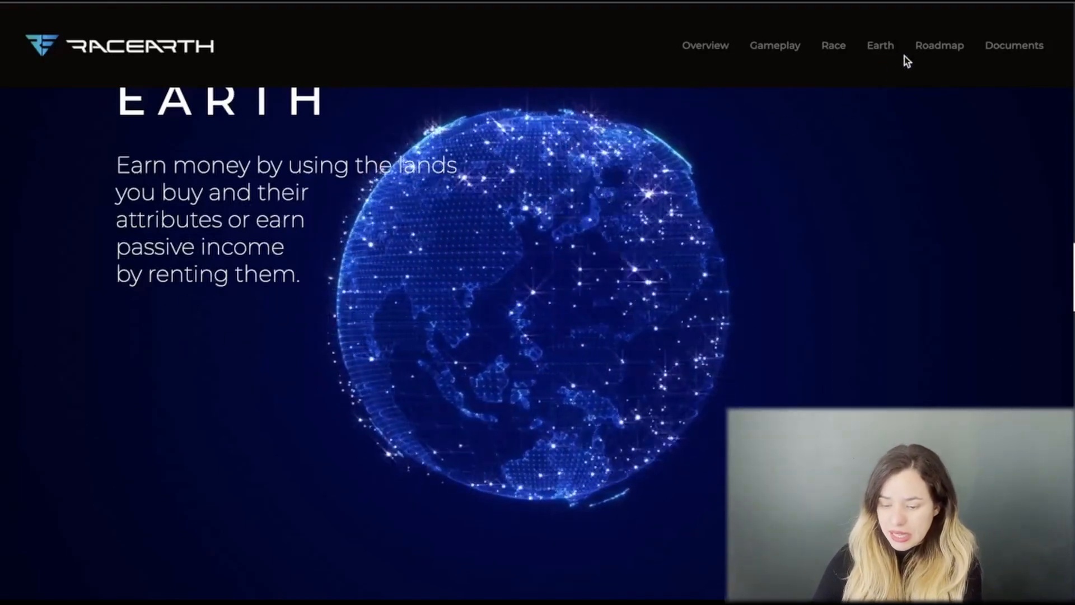
left_click(940, 45)
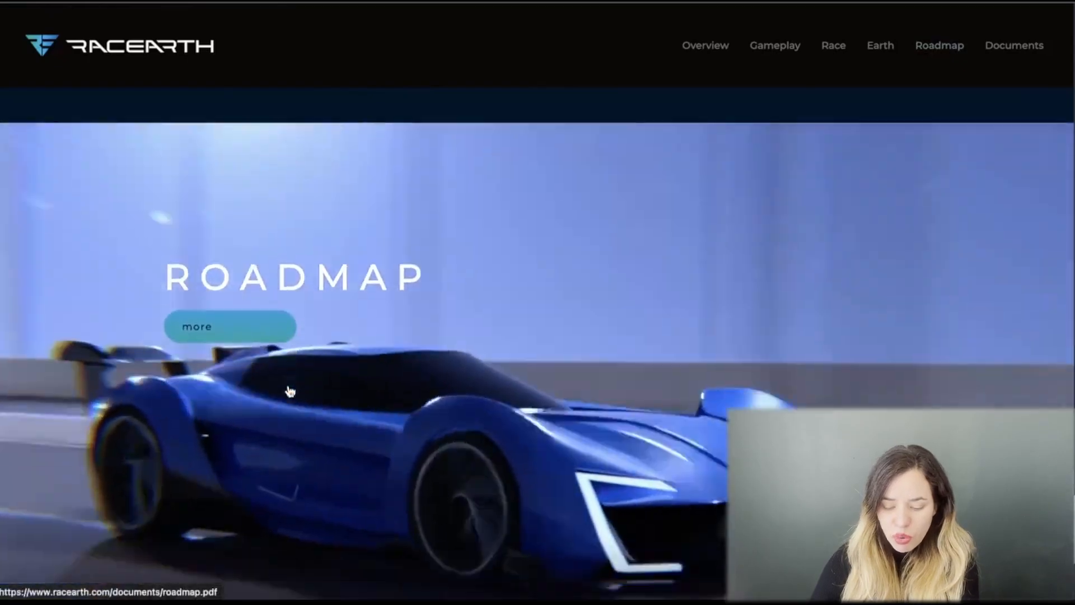
Step: Scroll between the Sponsor & Partner logos and the CEO, CMO, CIO and developer team cards
scroll("down", 3)
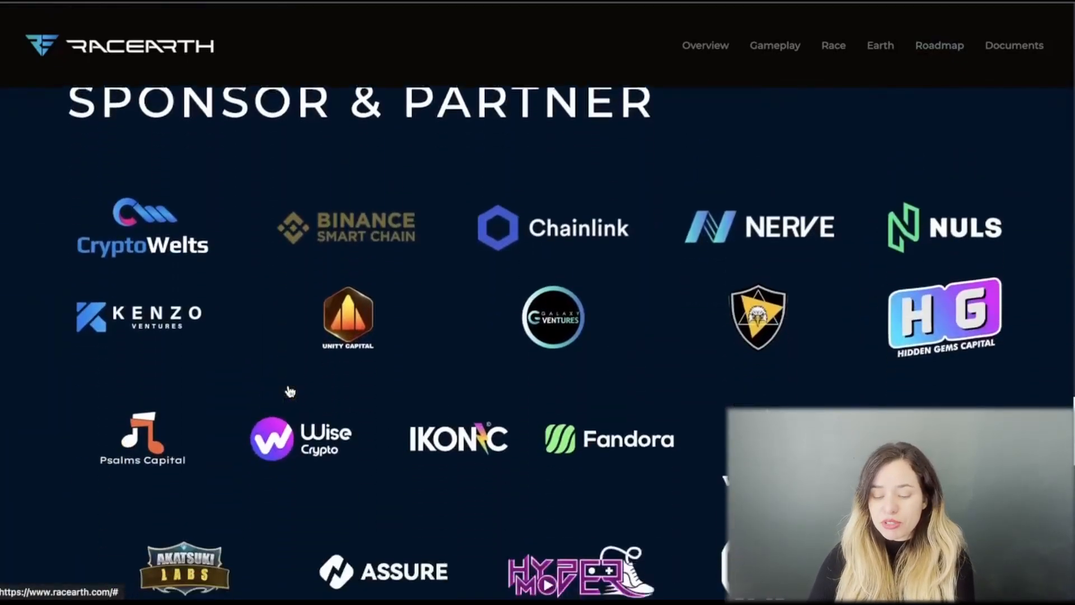
scroll("down", 3)
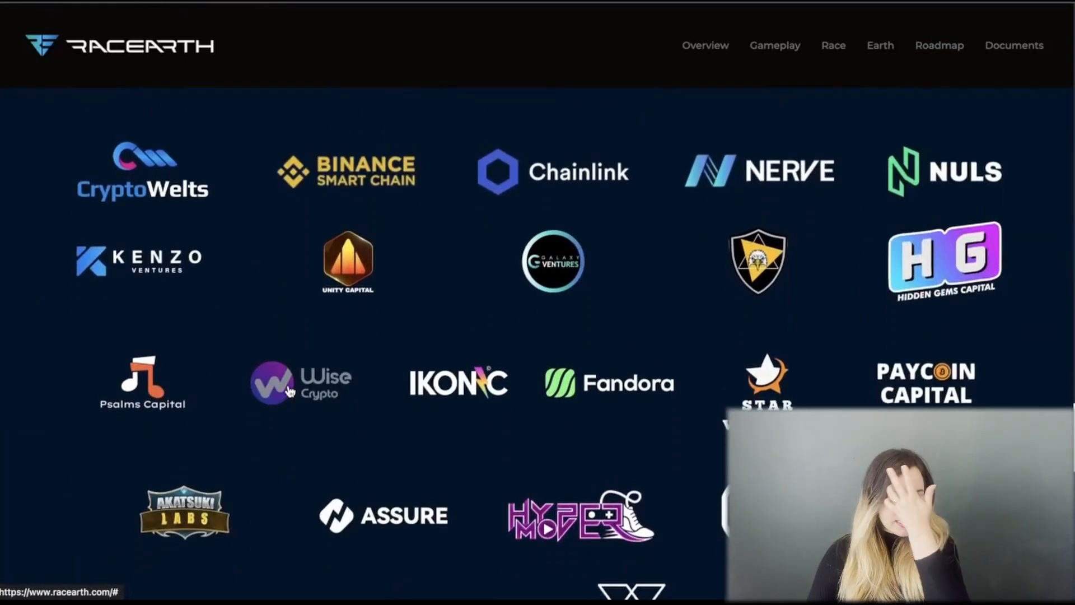
scroll("up", 3)
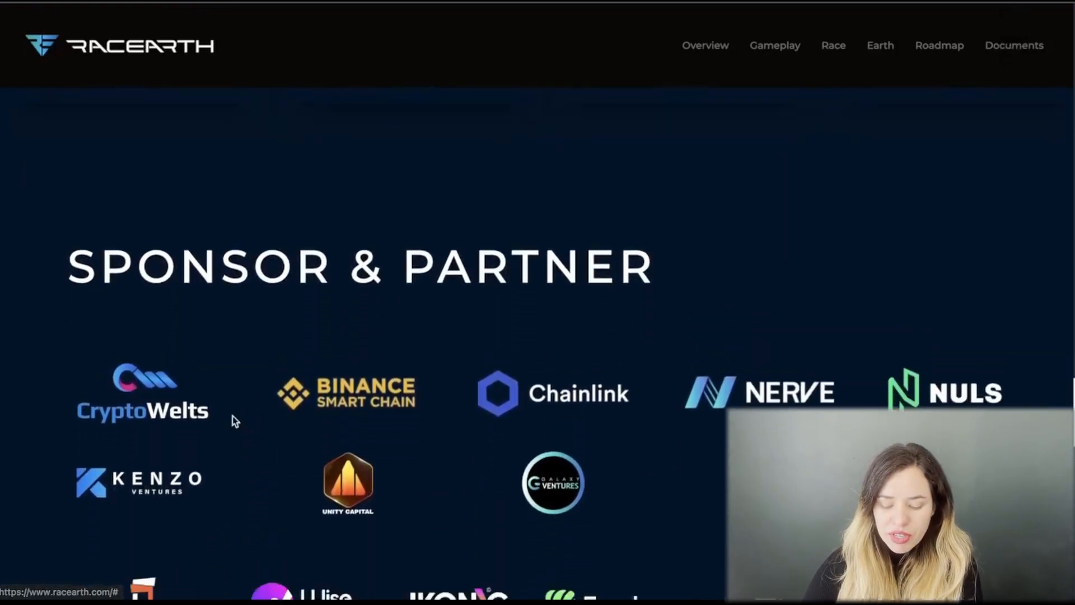
scroll("down", 3)
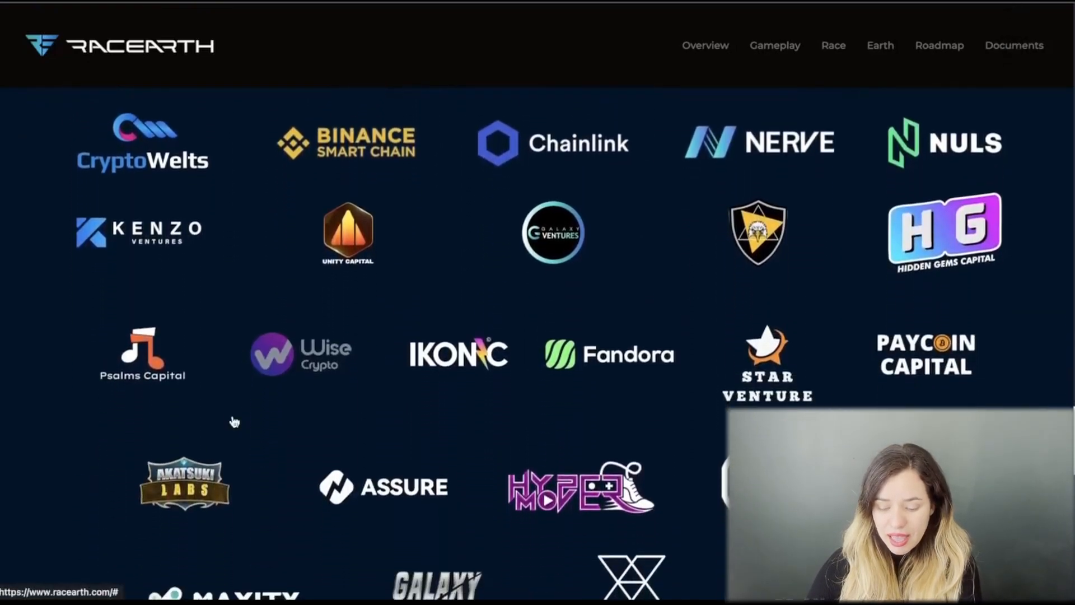
scroll("down", 3)
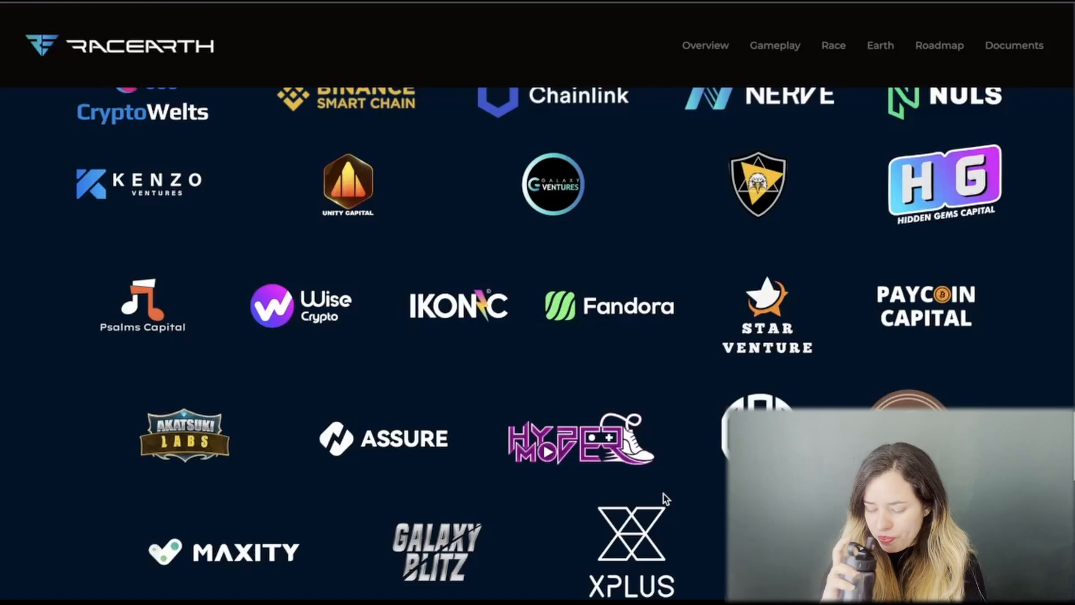
scroll("up", 3)
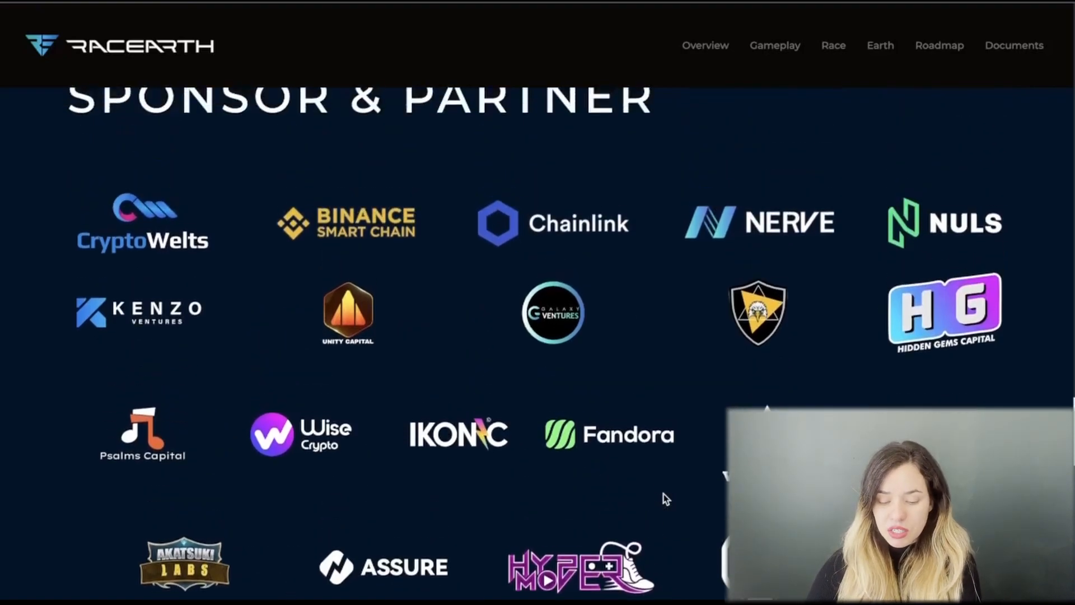
scroll("up", 3)
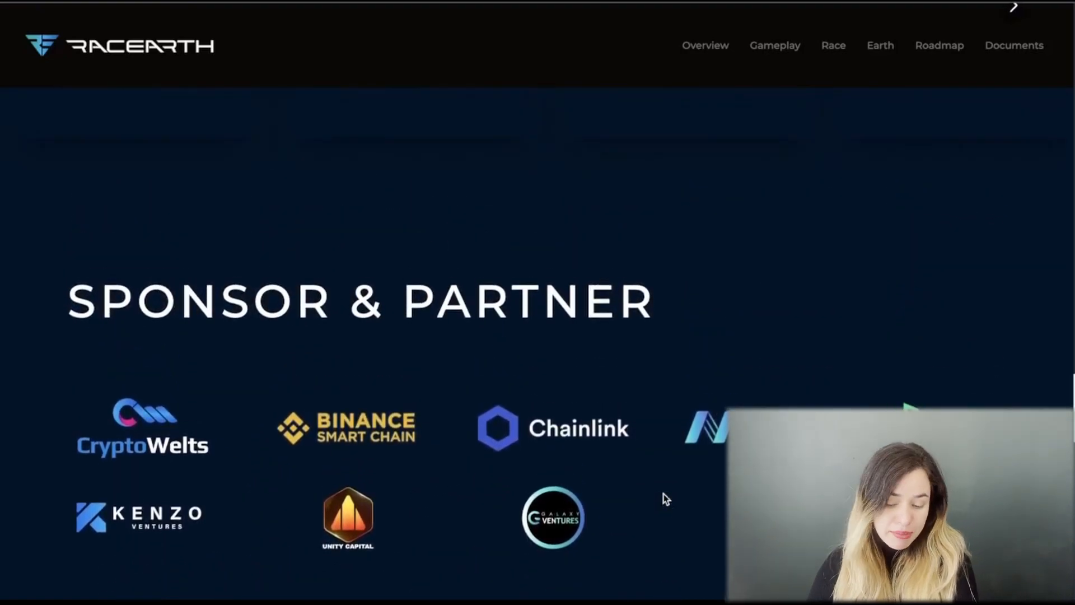
scroll("up", 3)
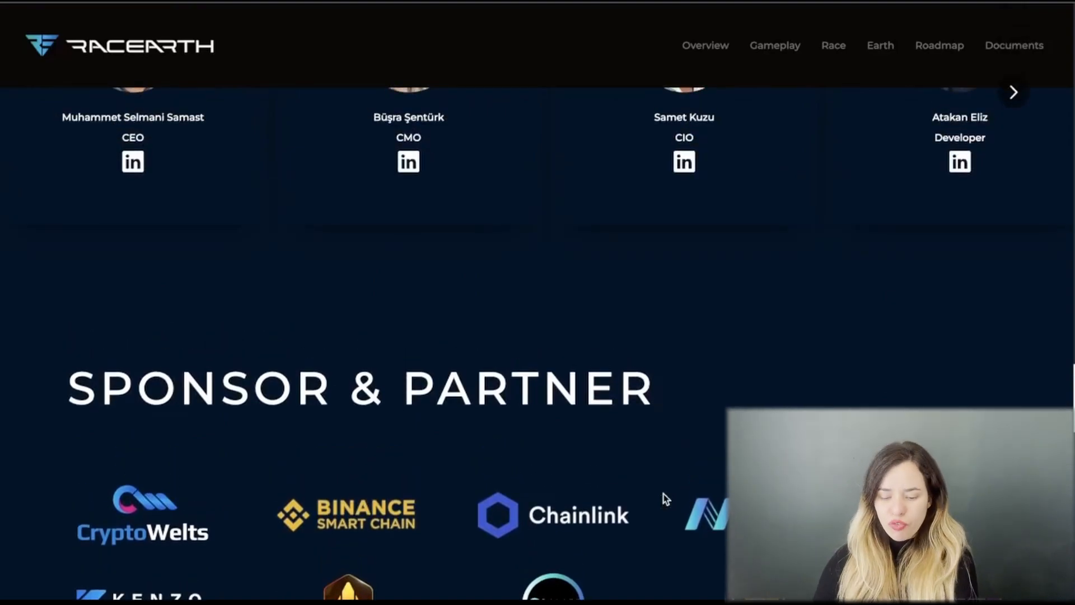
scroll("up", 3)
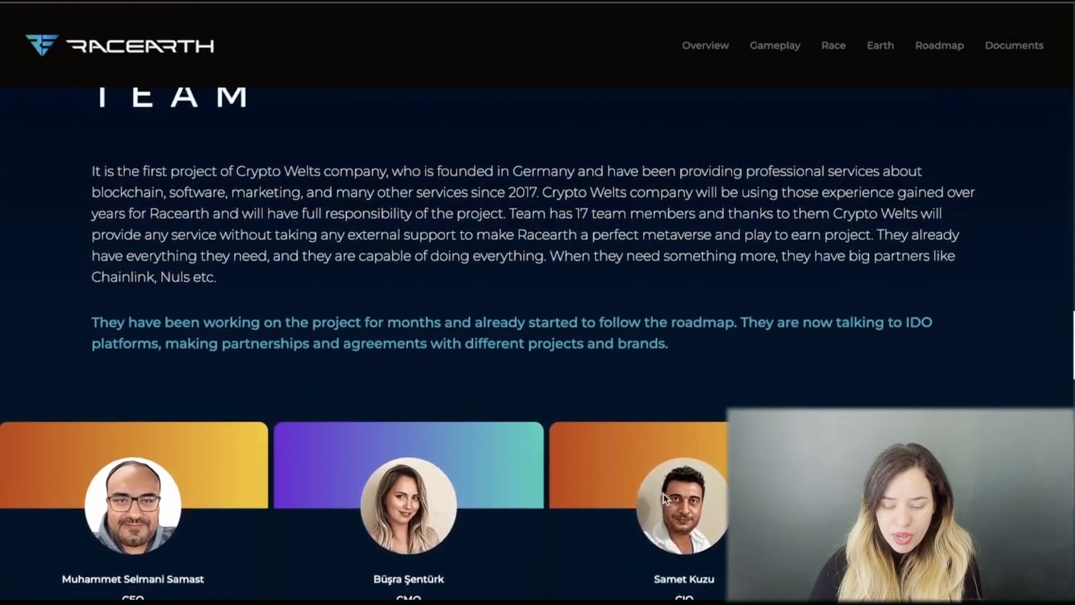
scroll("down", 3)
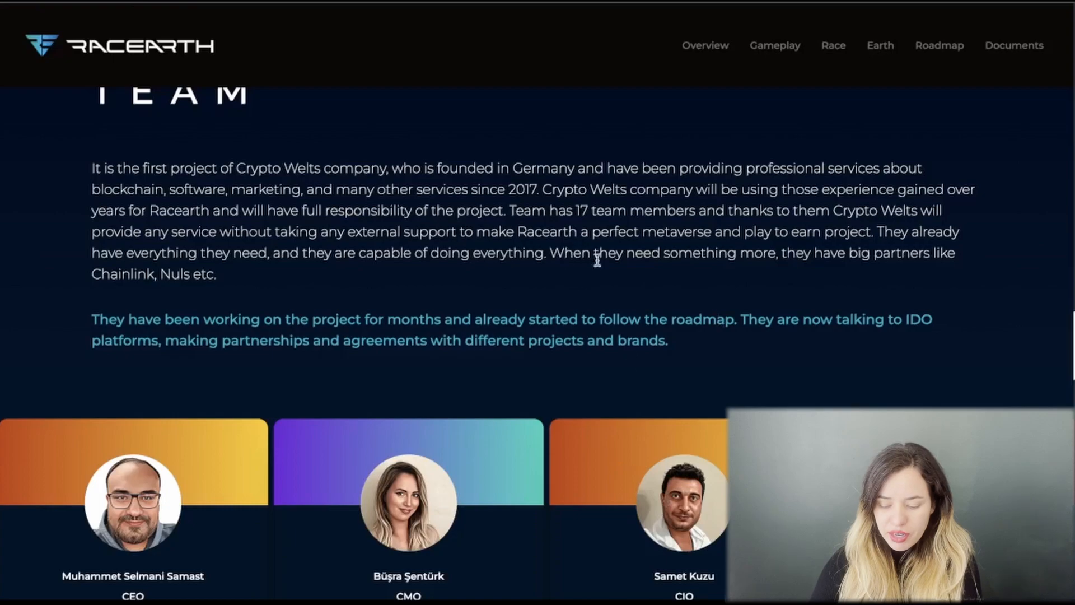
scroll("down", 3)
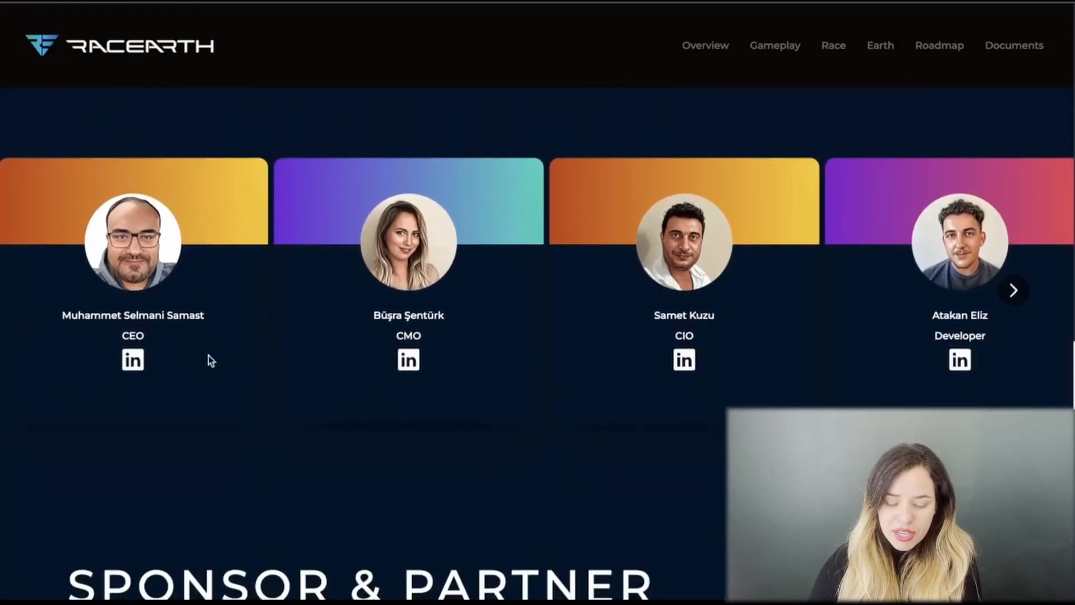
mouse_move(455, 375)
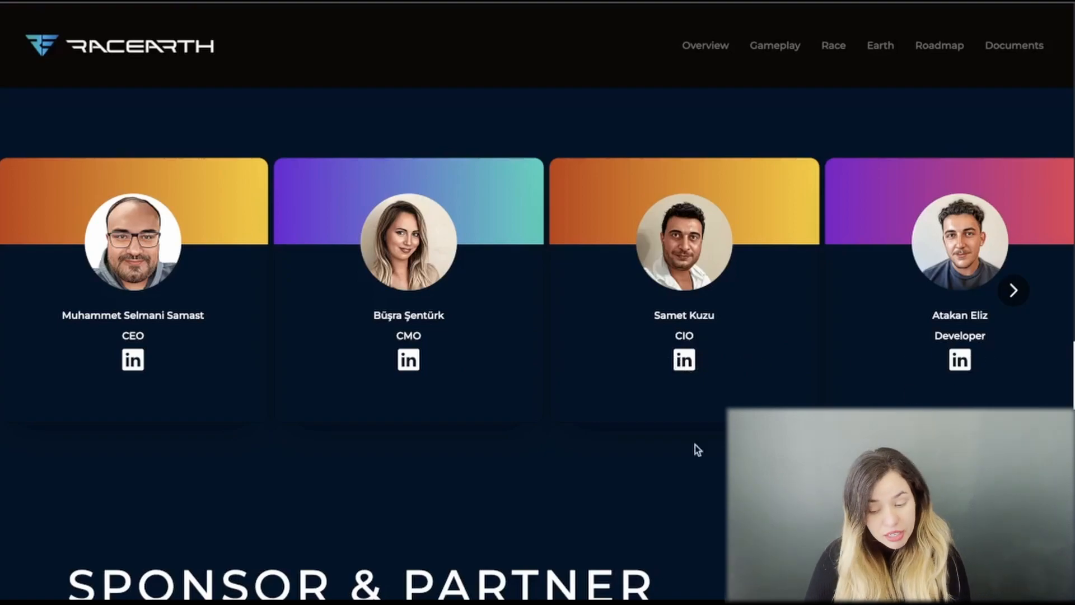
mouse_move(381, 390)
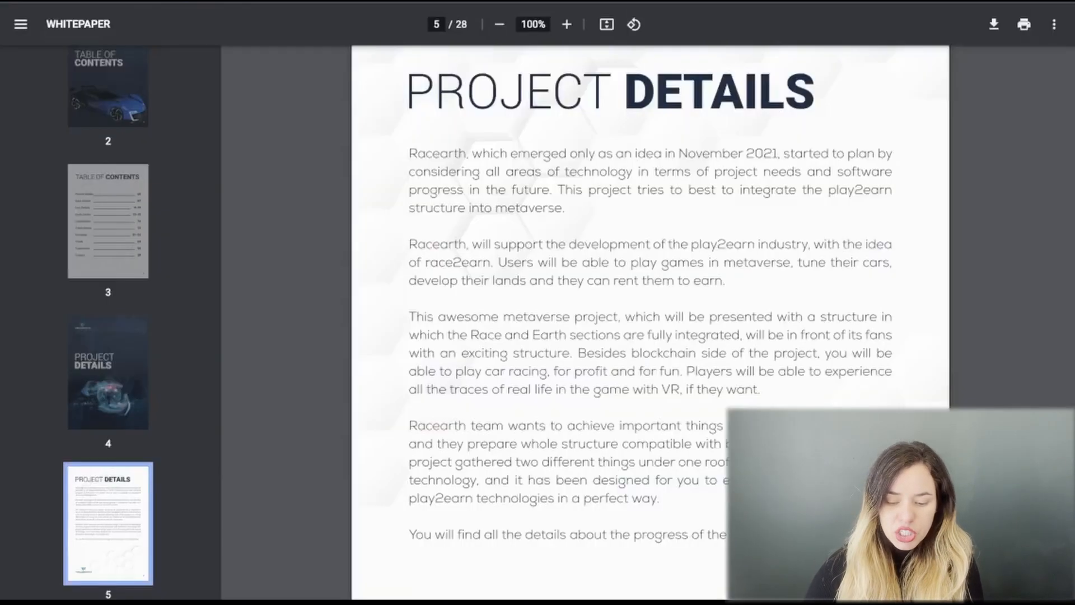
mouse_move(323, 271)
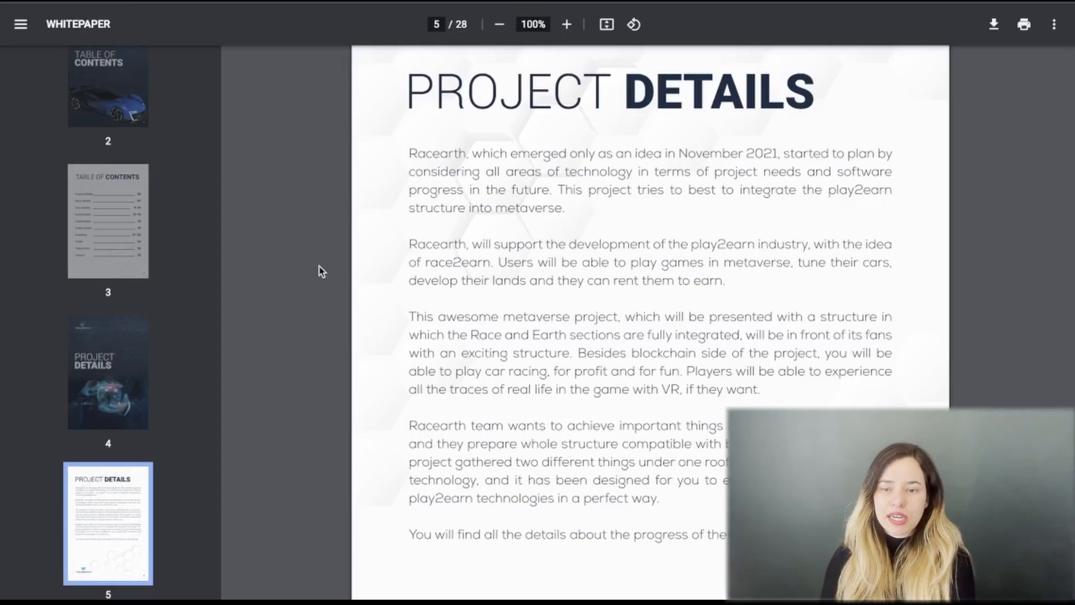
mouse_move(764, 106)
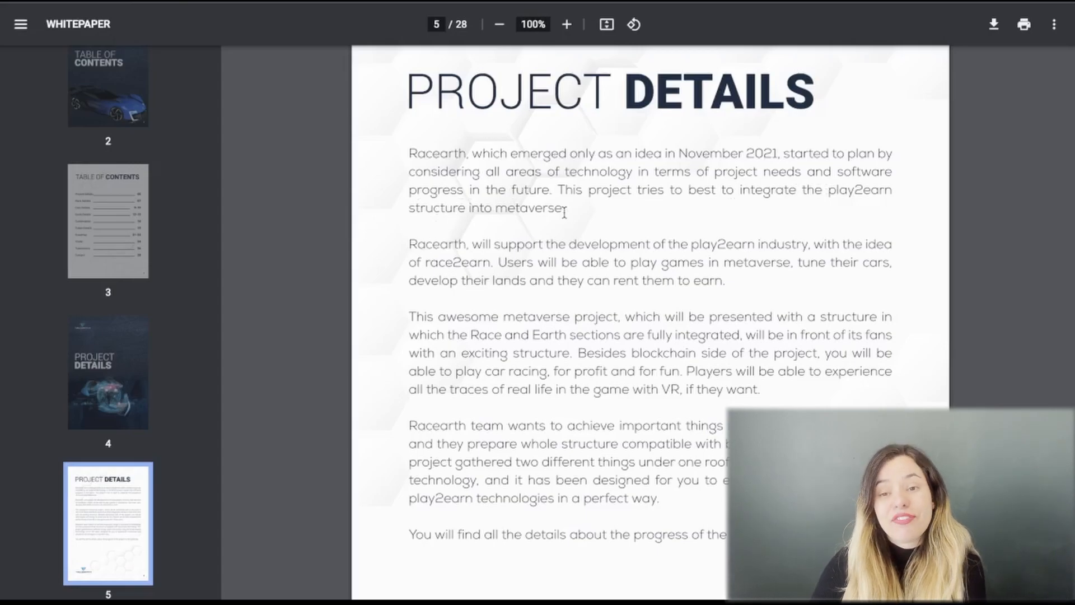
mouse_move(807, 211)
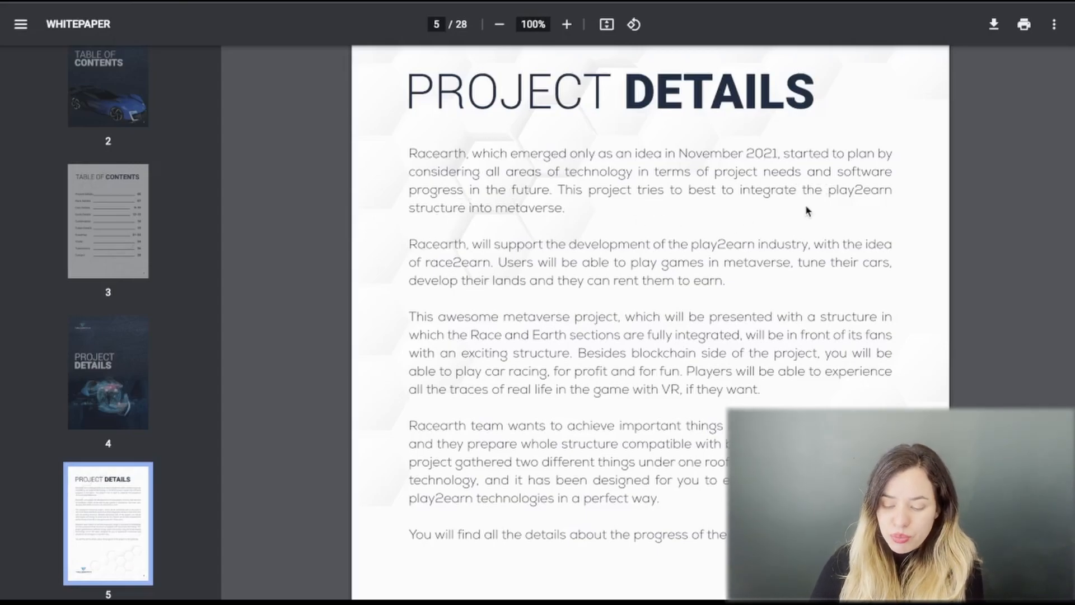
mouse_move(491, 233)
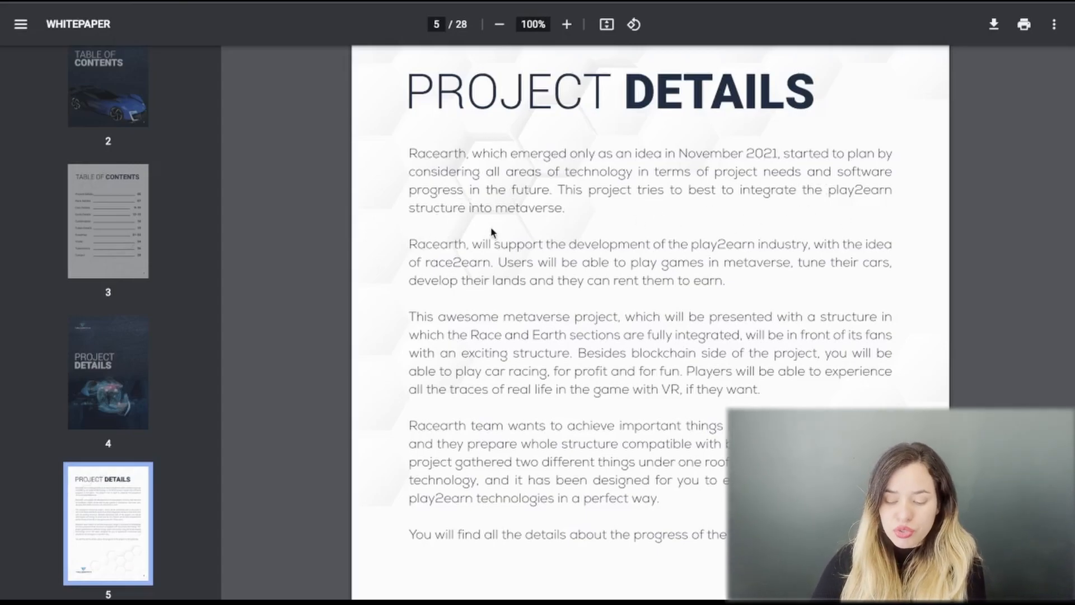
mouse_move(542, 281)
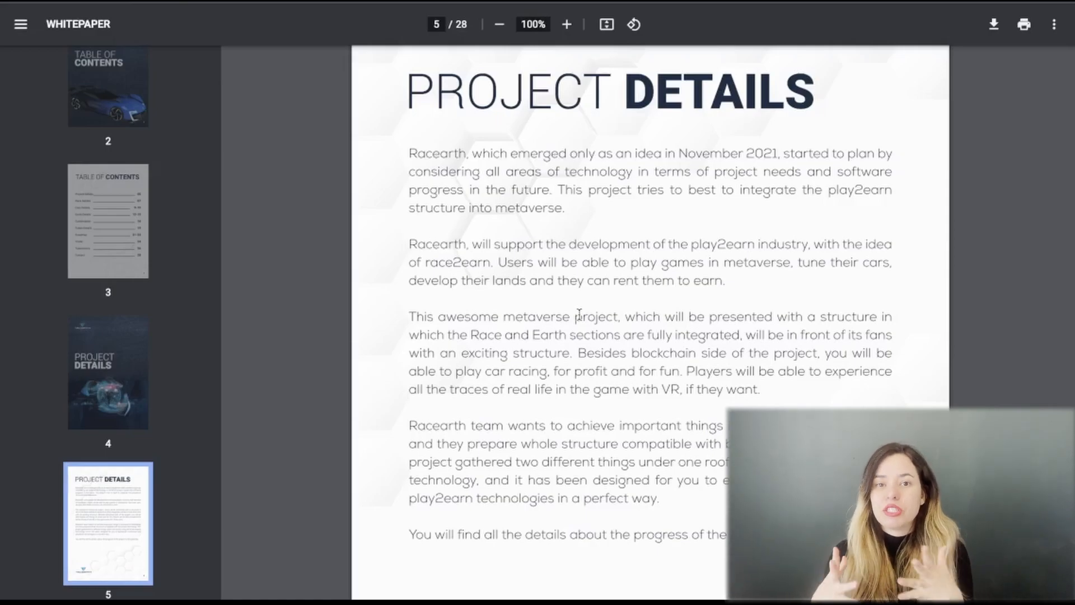
Step: Read the whitepaper's Project Details page down to its closing roadmap mention
scroll("down", 3)
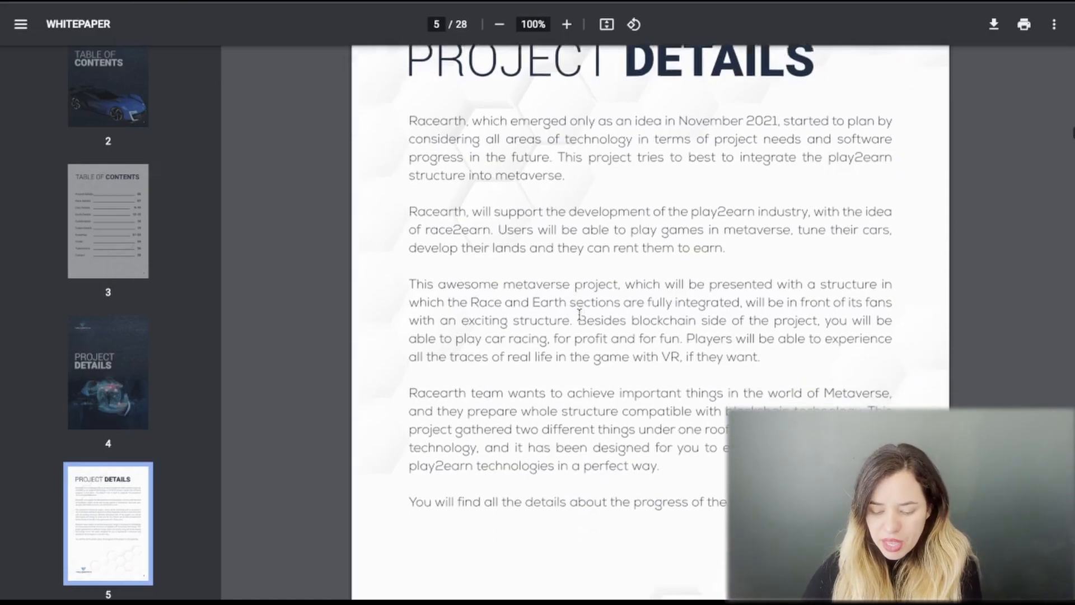
scroll("down", 3)
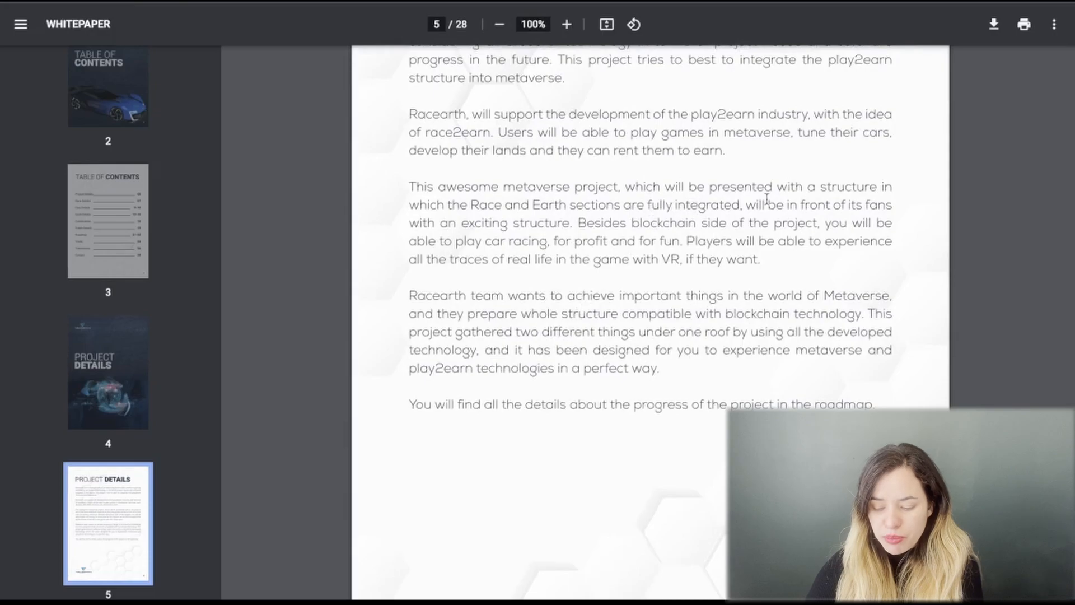
mouse_move(463, 213)
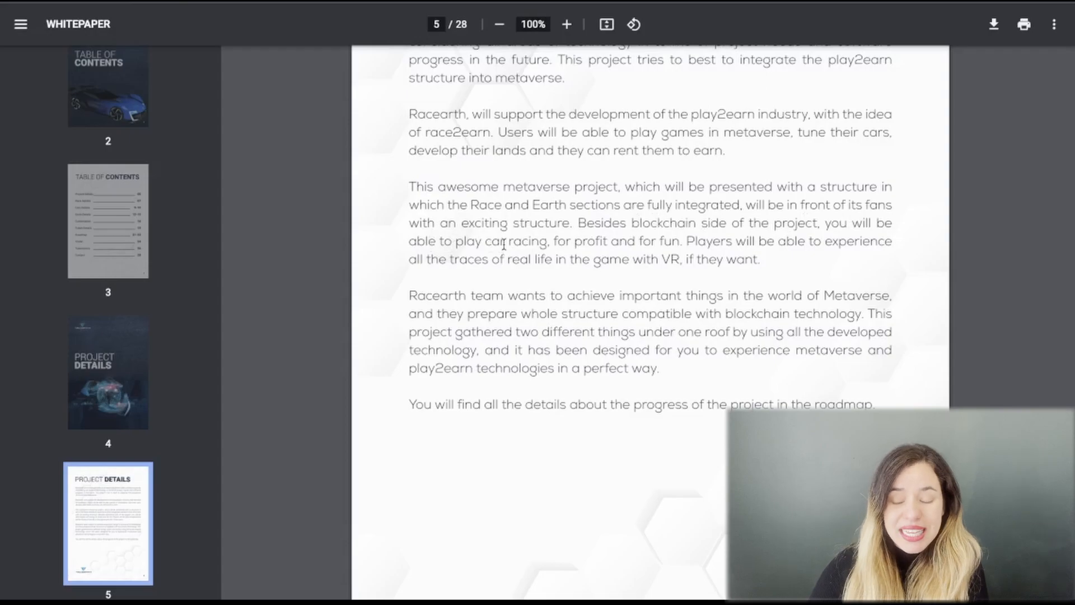
mouse_move(717, 240)
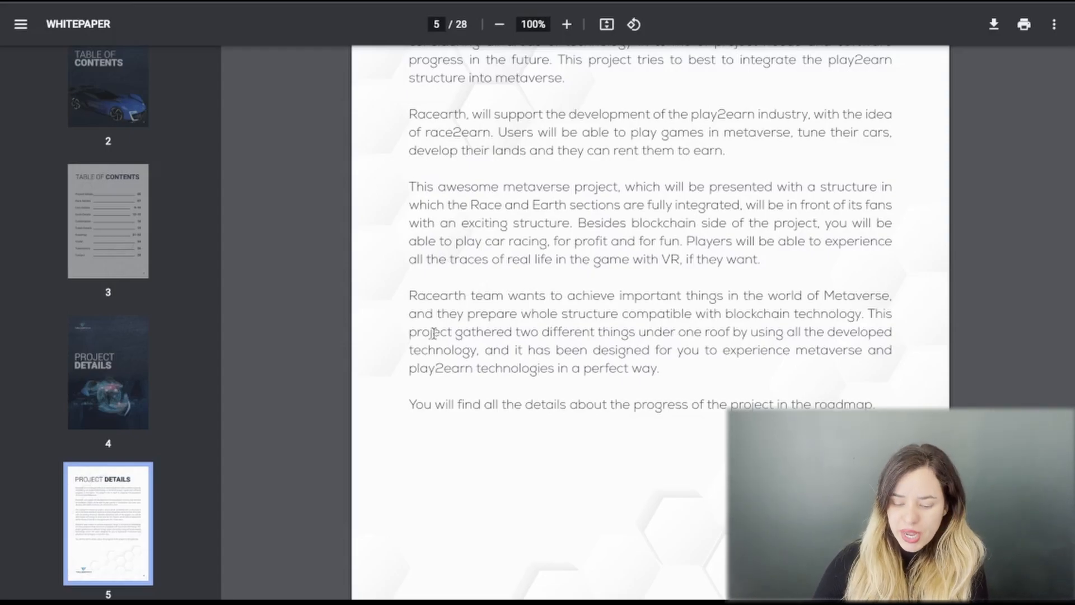
mouse_move(538, 320)
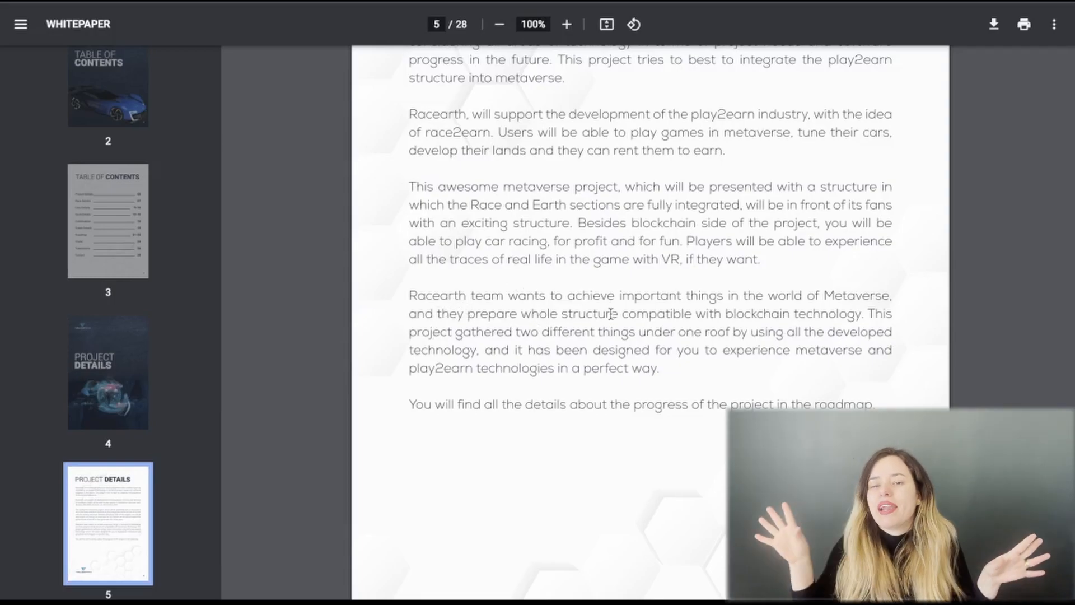
Step: Jump to the whitepaper's page 3 Table of Contents and scroll its sections through Contact
left_click(107, 220)
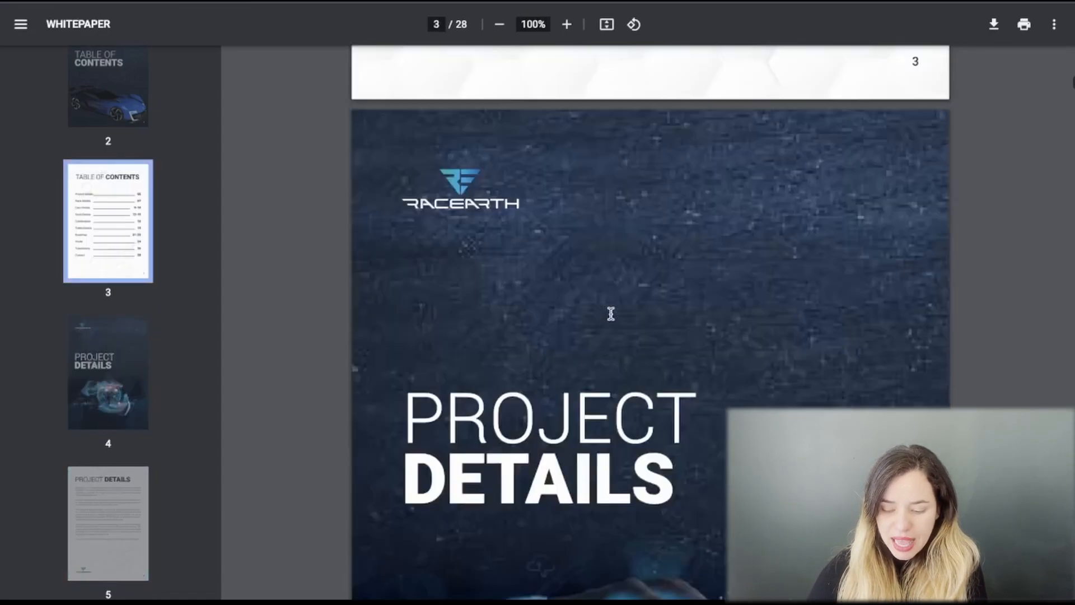
scroll("up", 3)
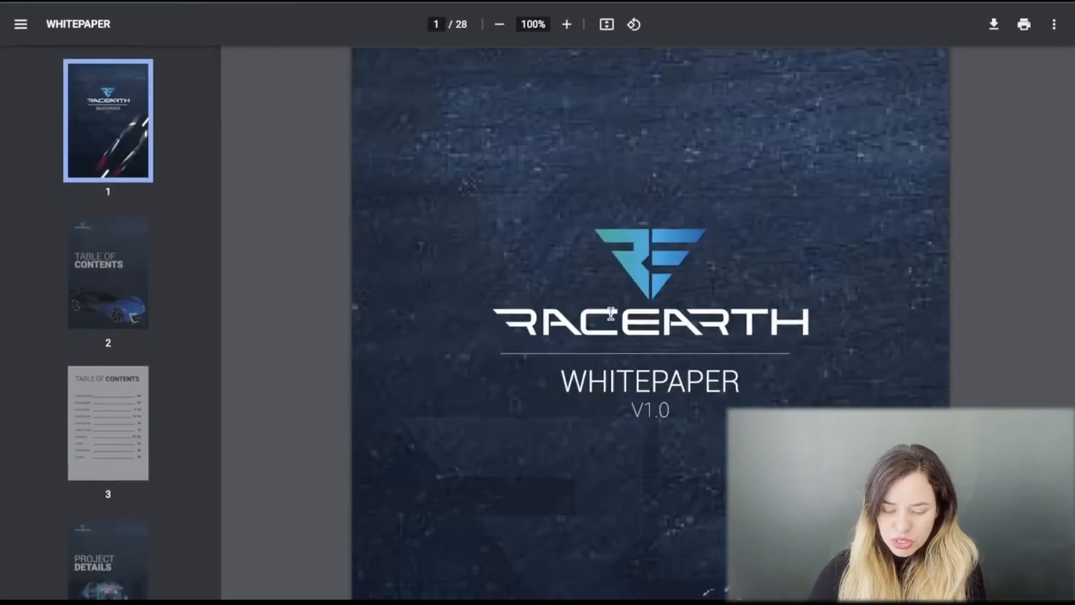
left_click(108, 423)
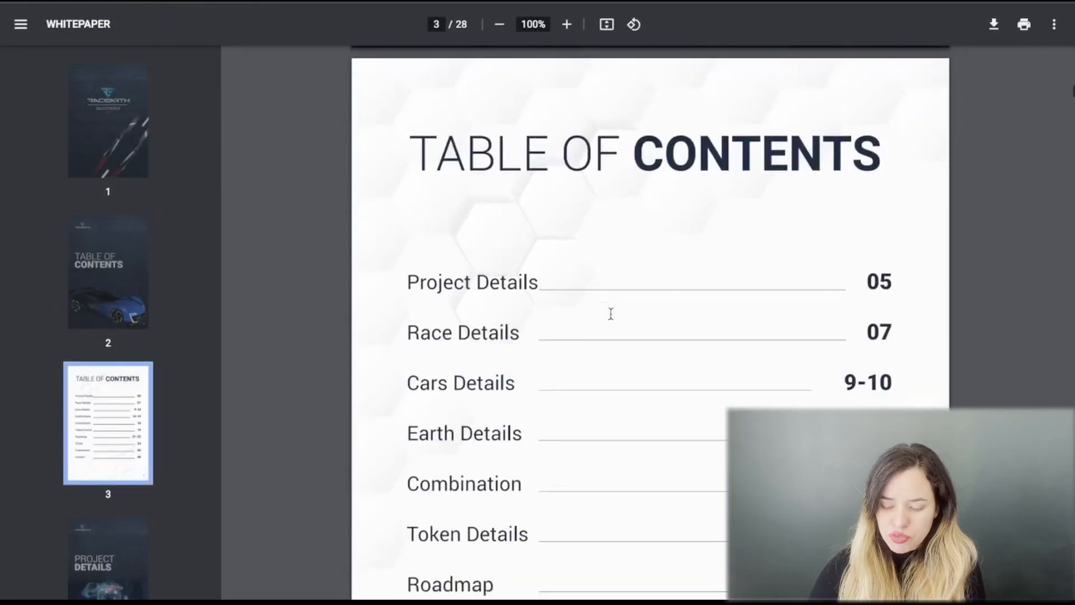
scroll("down", 3)
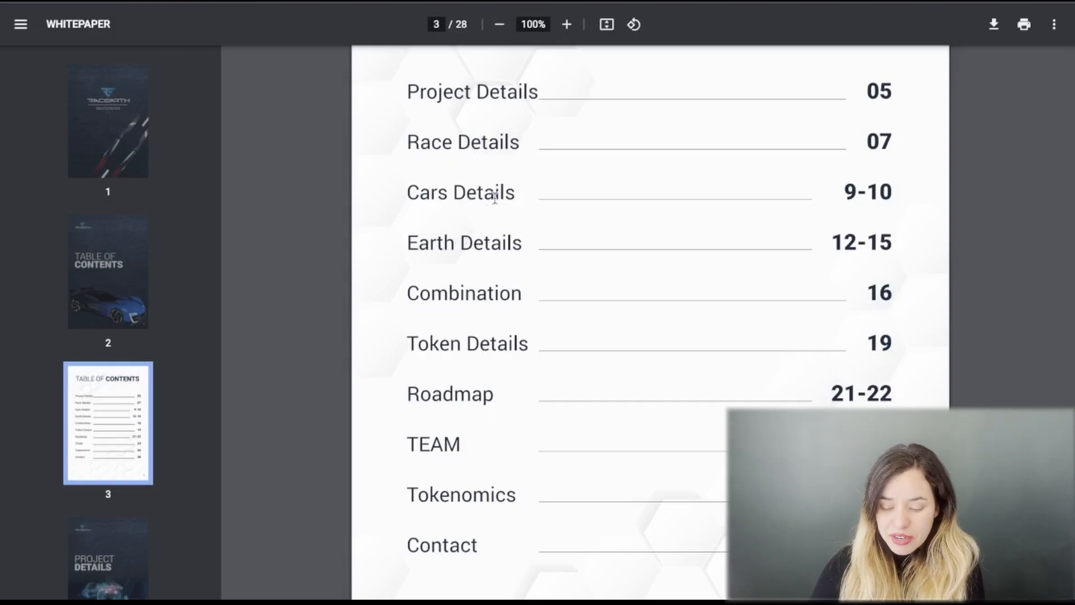
mouse_move(538, 333)
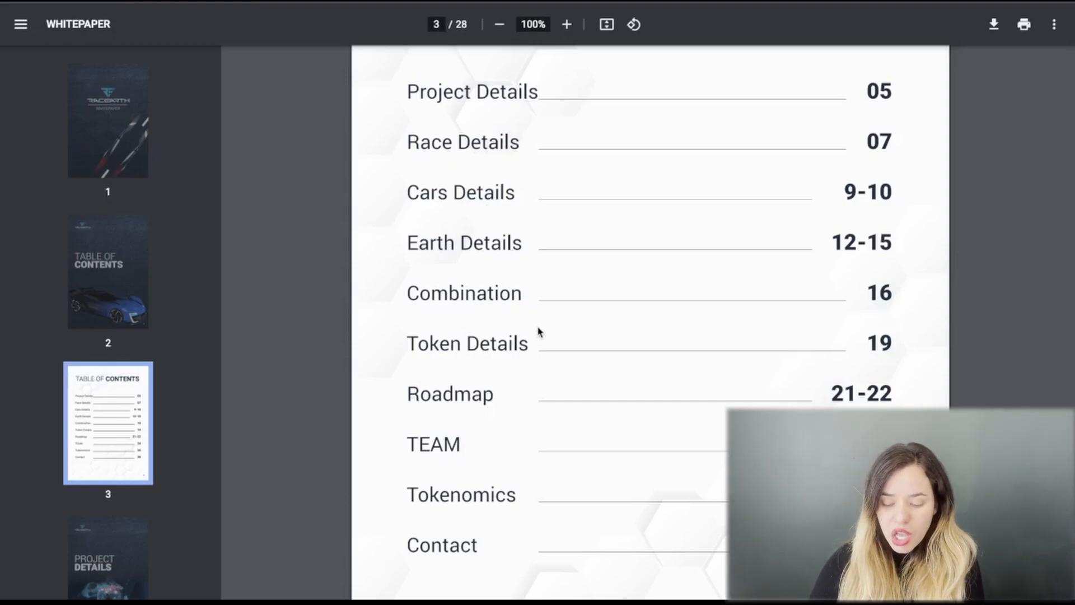
mouse_move(458, 511)
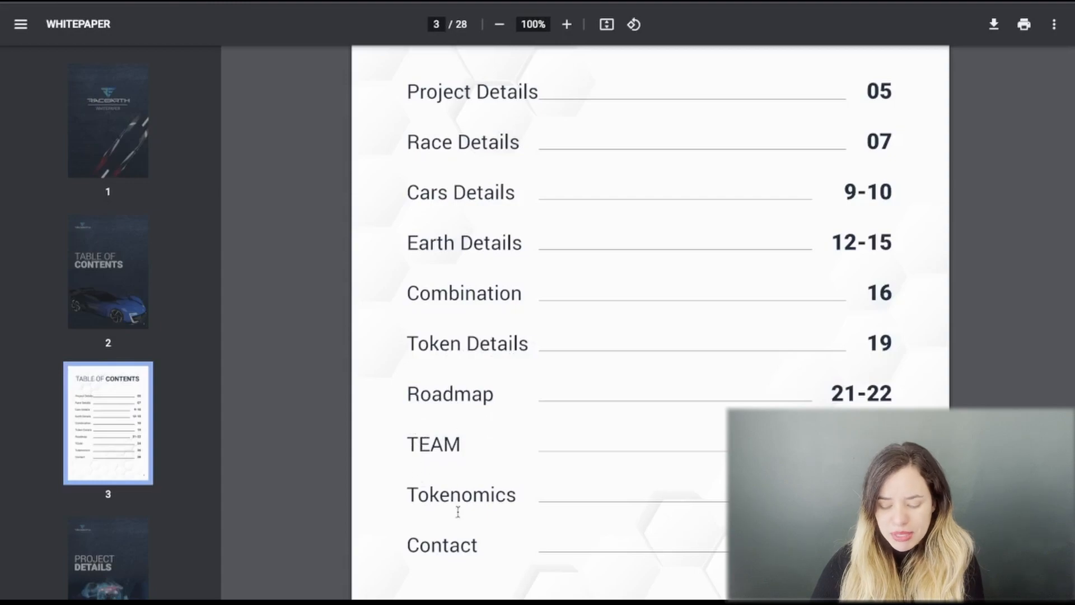
mouse_move(502, 556)
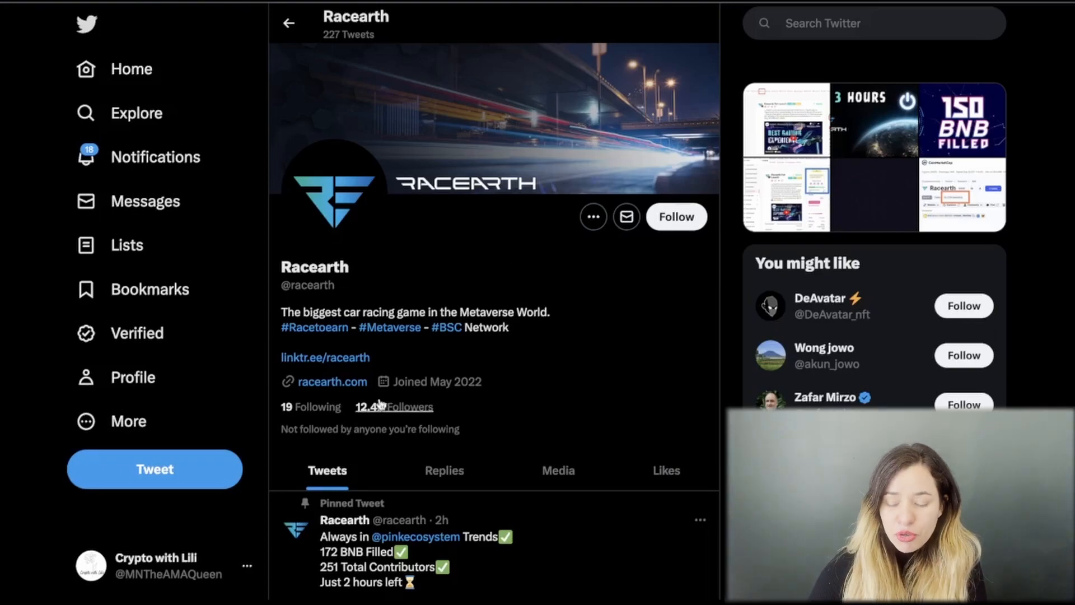
Step: Scroll Racearth's Tweets past the pinned tweet and presale posts to the Jul 3 press release
scroll("down", 3)
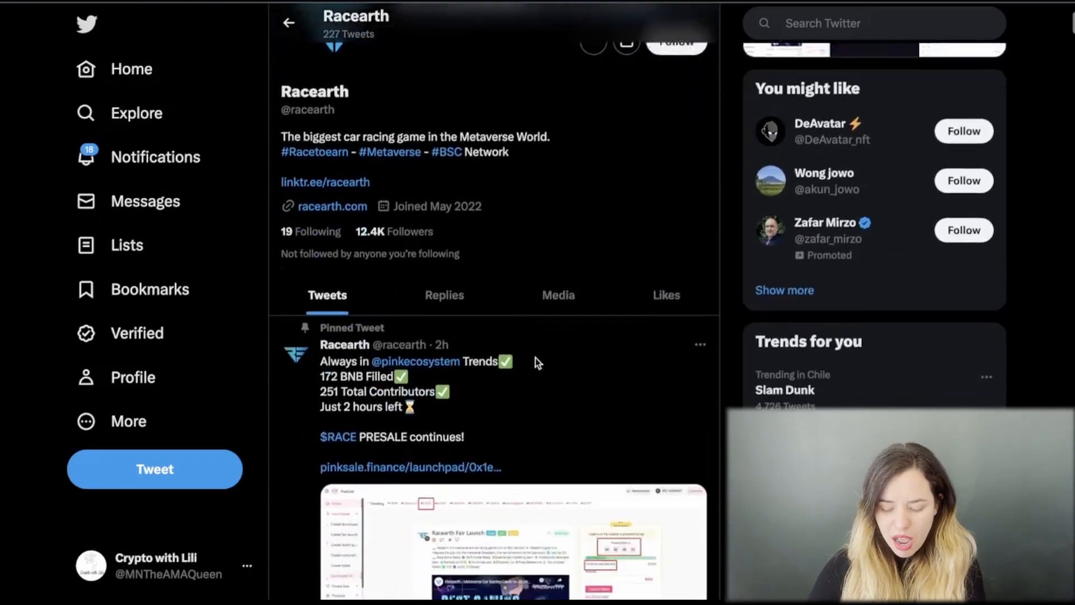
scroll("down", 3)
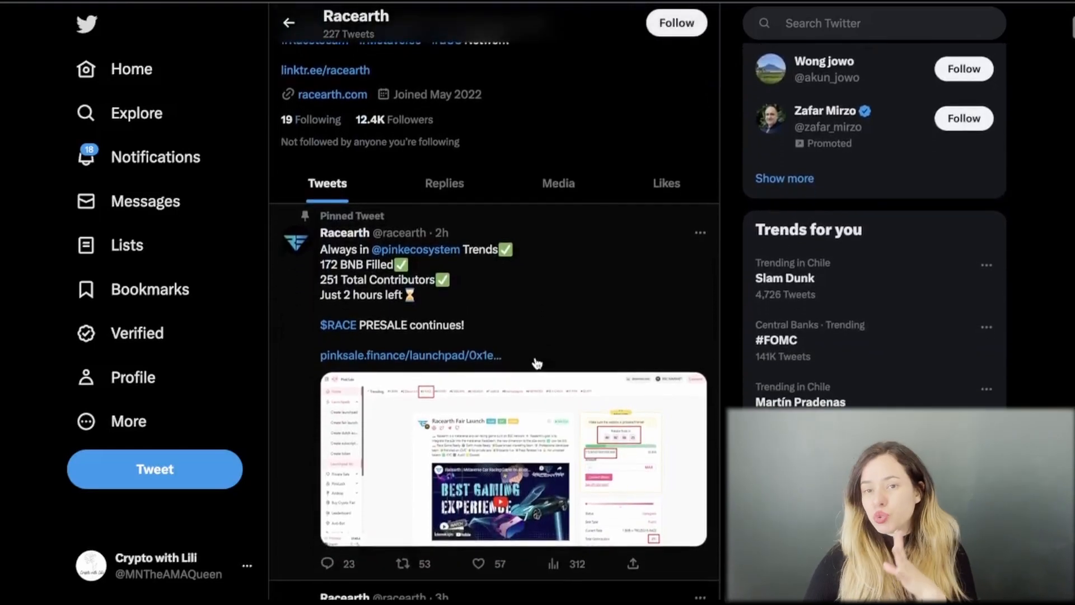
mouse_move(413, 249)
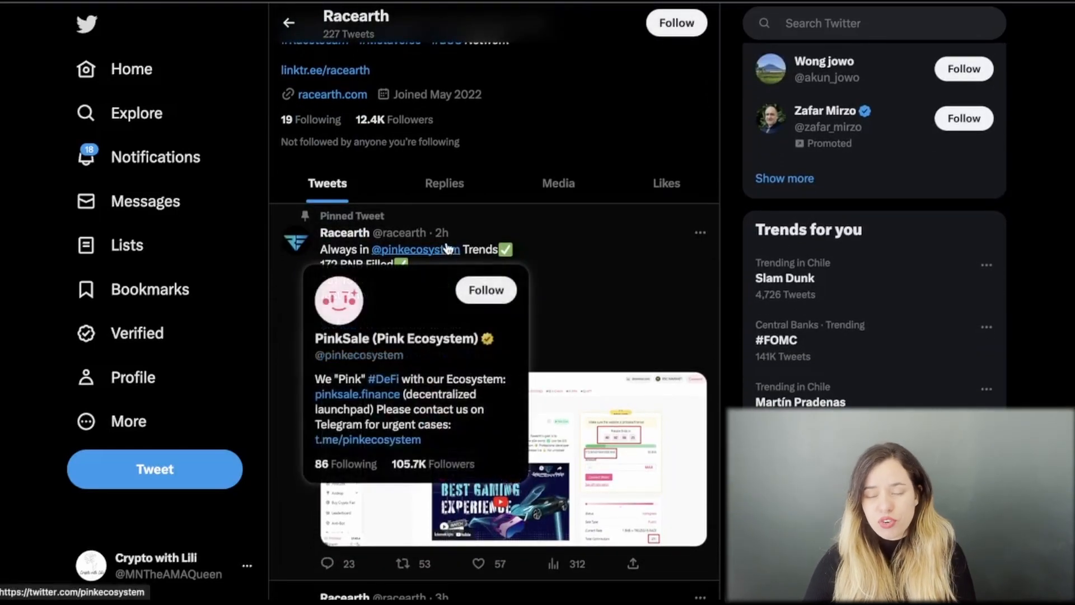
scroll("down", 3)
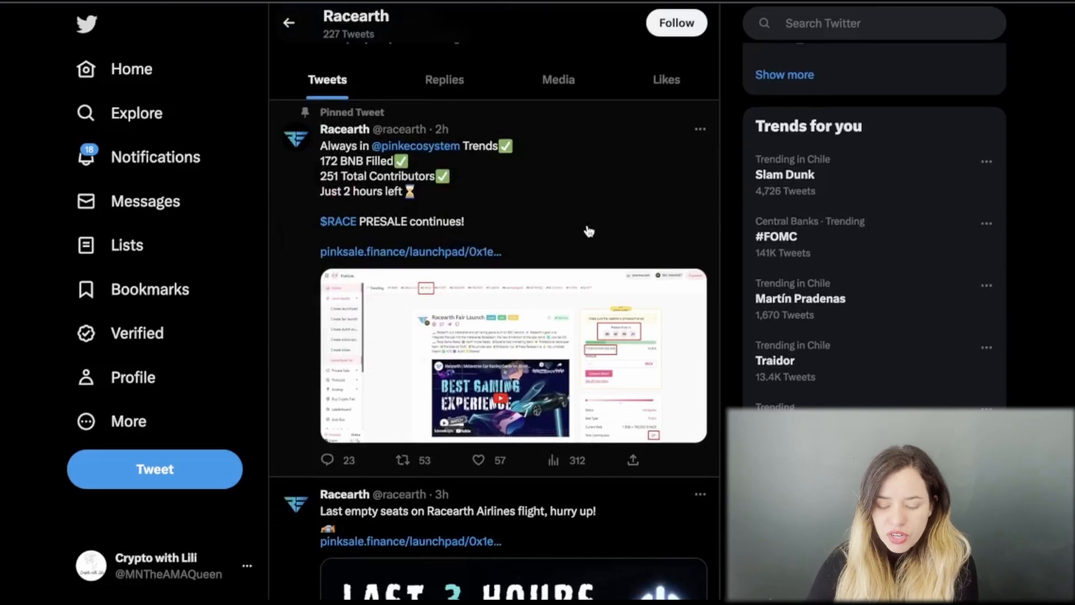
mouse_move(354, 168)
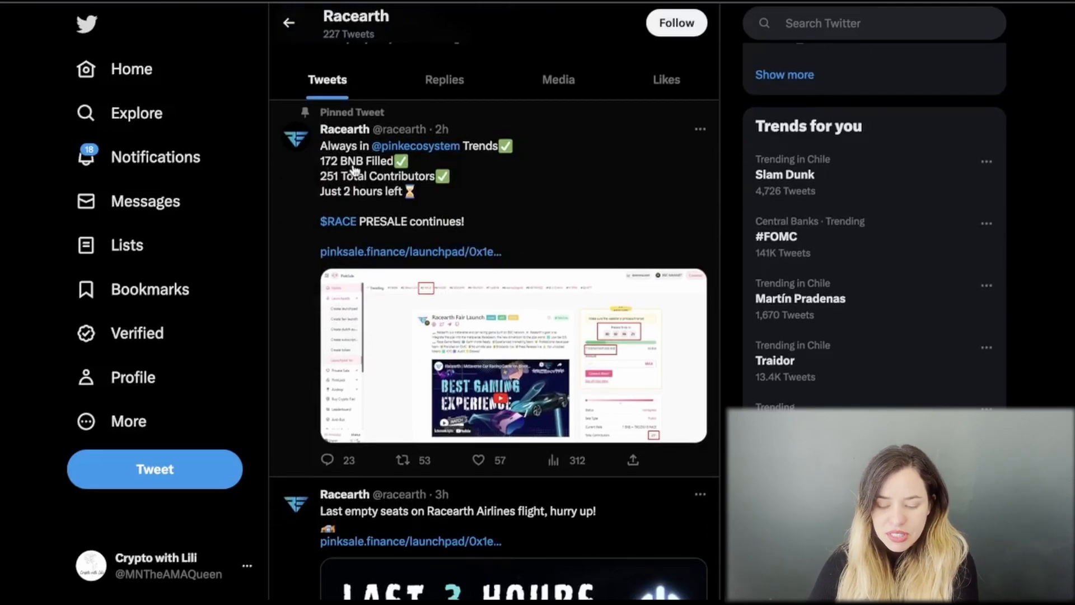
mouse_move(329, 181)
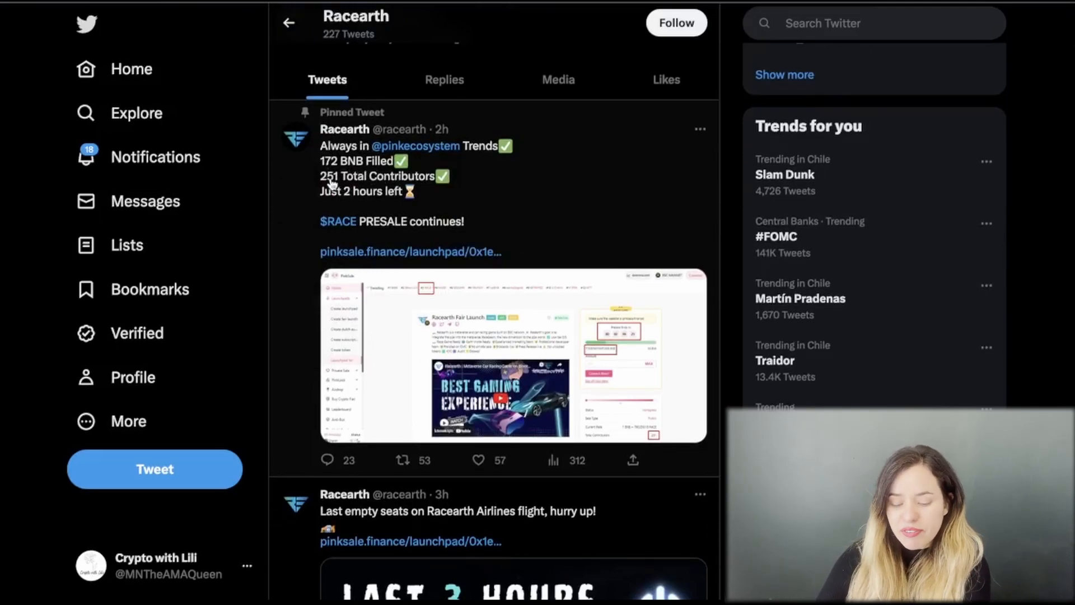
mouse_move(381, 211)
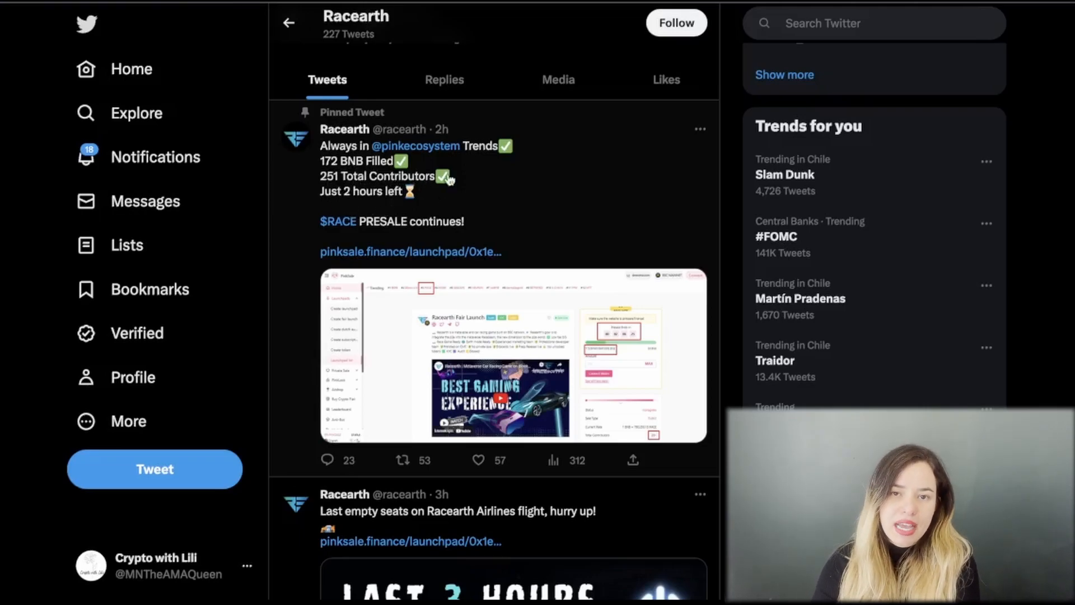
mouse_move(563, 232)
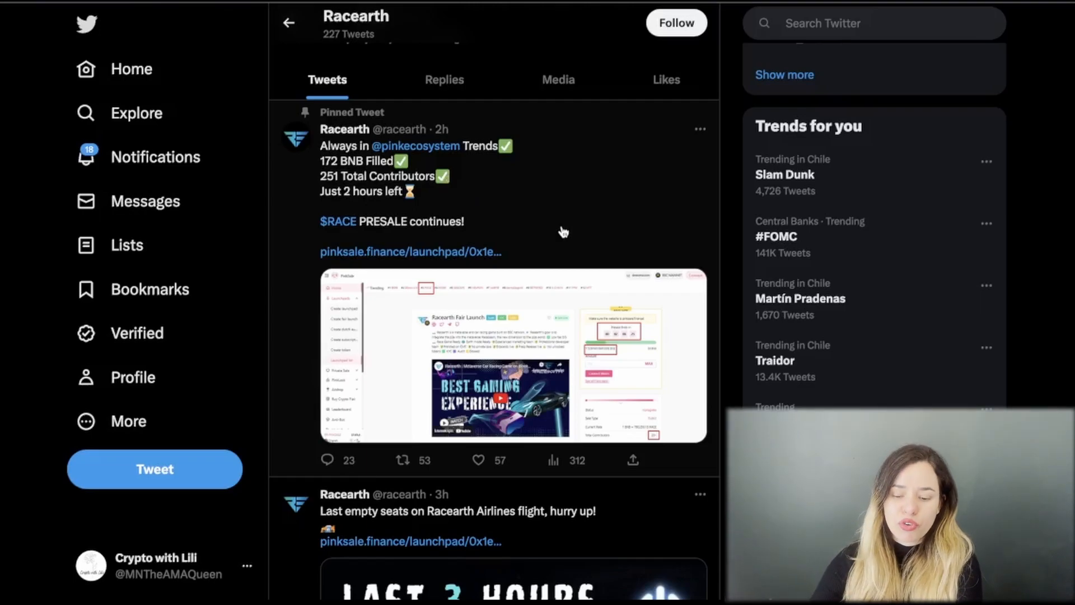
scroll("down", 3)
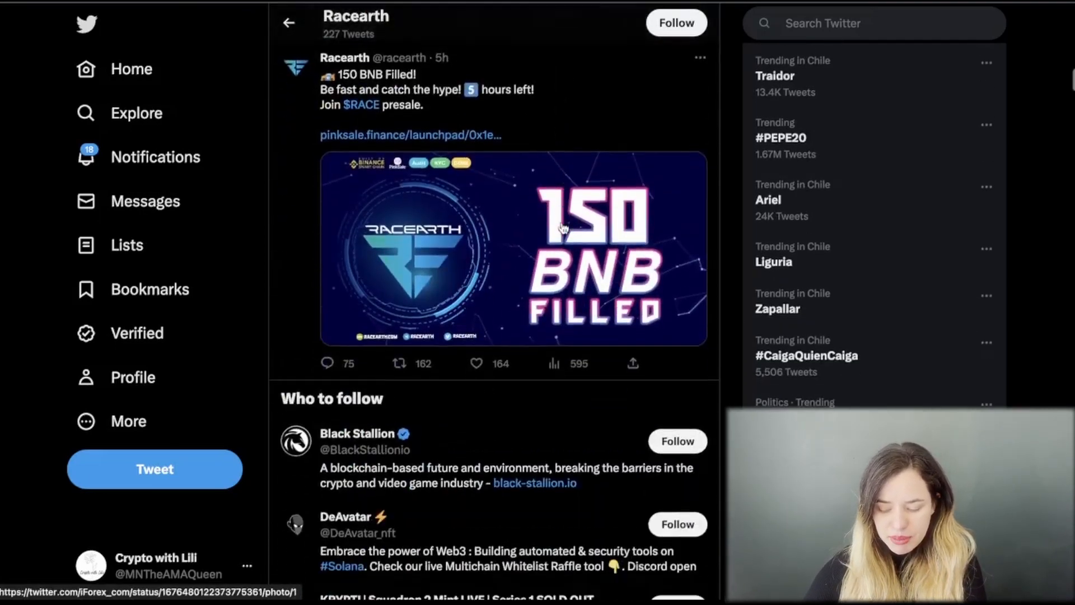
scroll("down", 3)
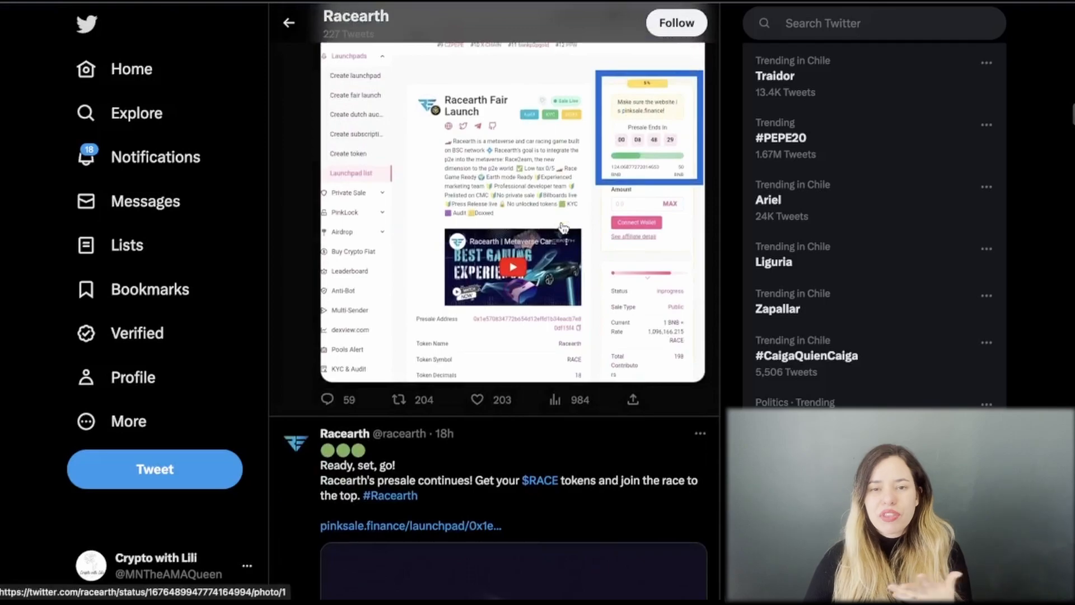
scroll("down", 3)
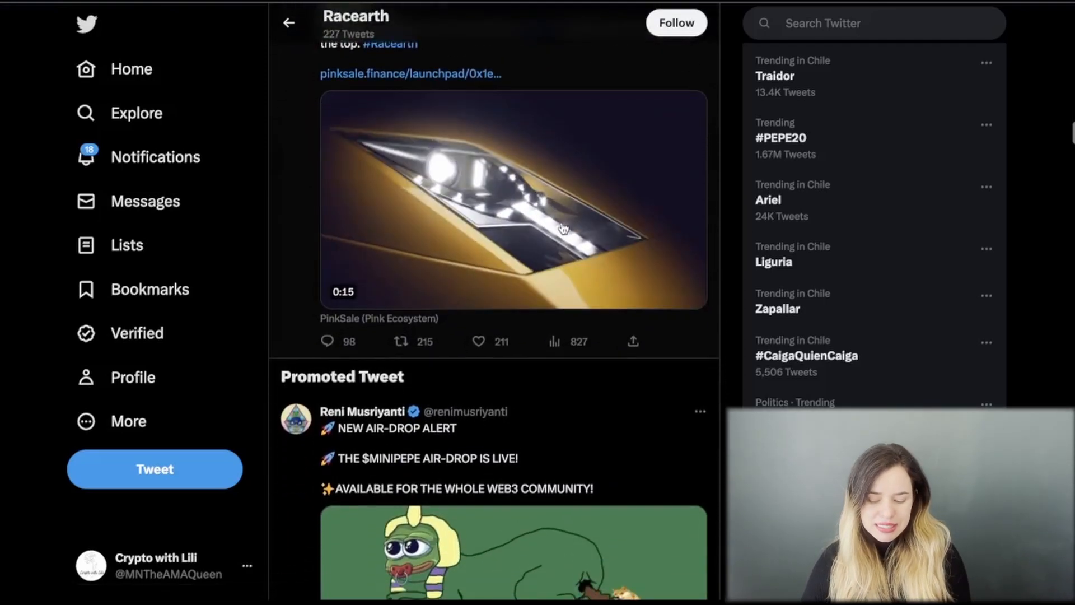
scroll("down", 3)
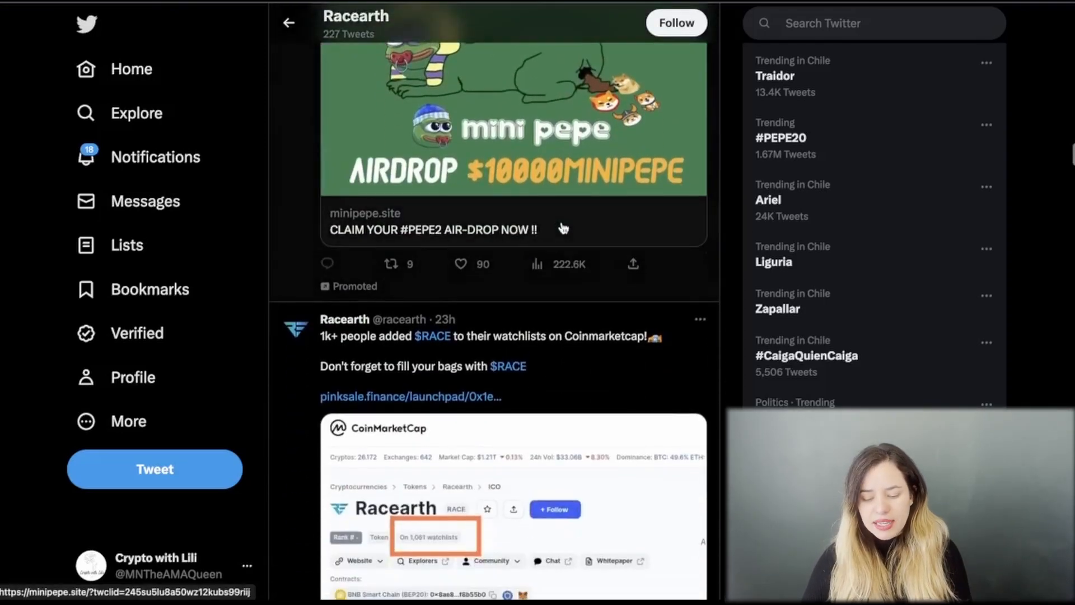
scroll("down", 3)
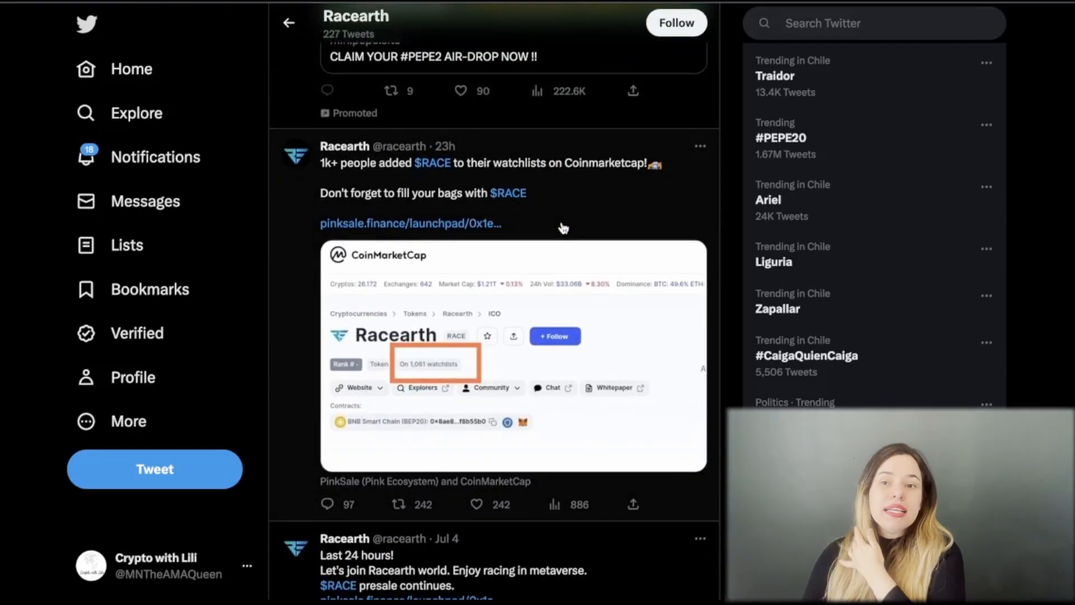
scroll("down", 3)
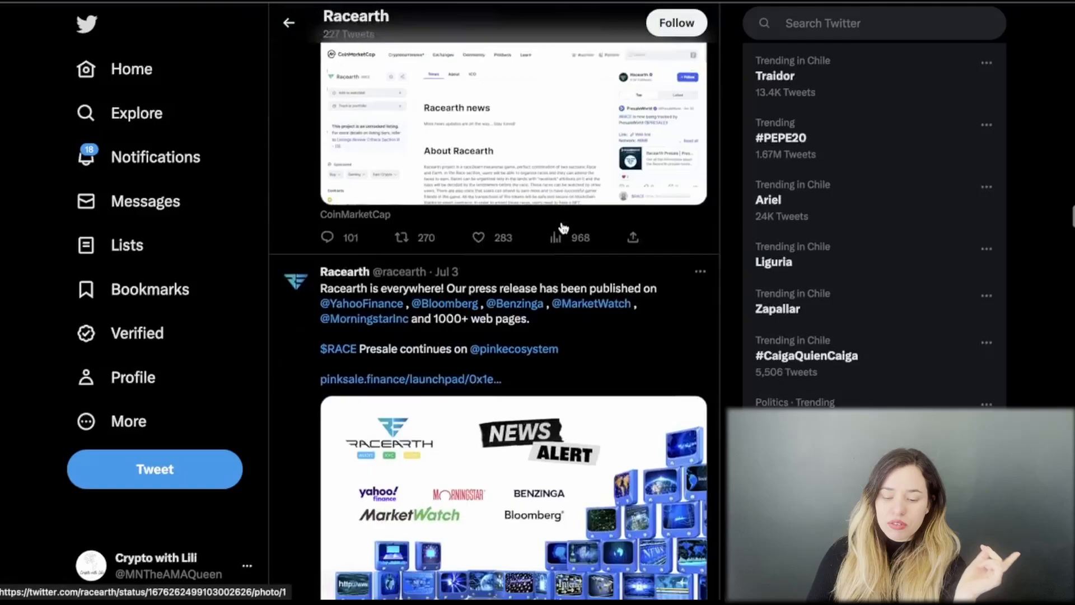
scroll("down", 3)
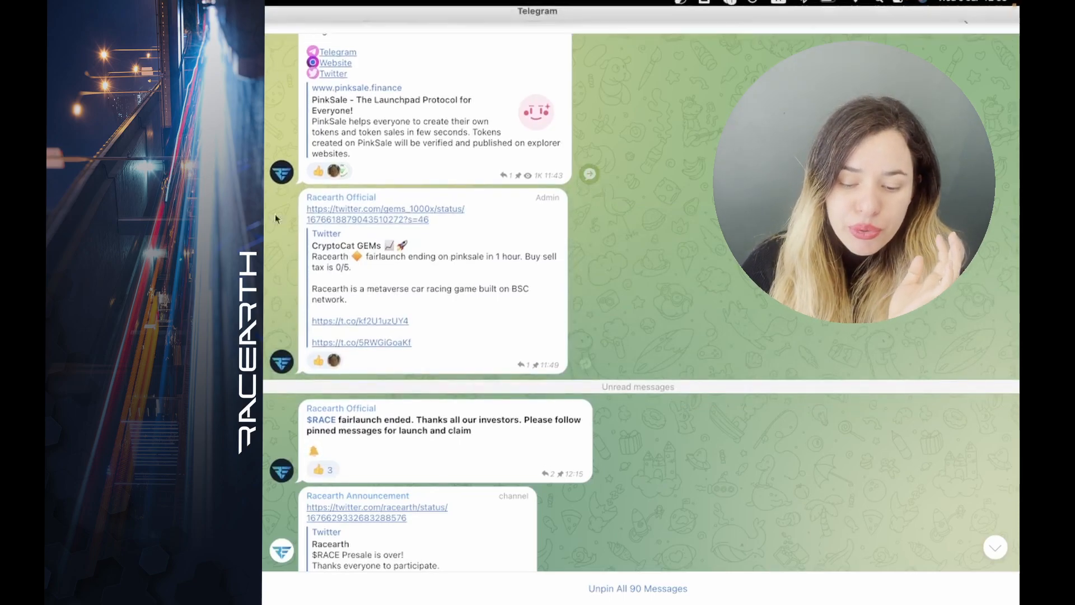
Step: Scroll the Racearth Official Telegram chat down to the $RACE presale-over channel post
scroll("down", 3)
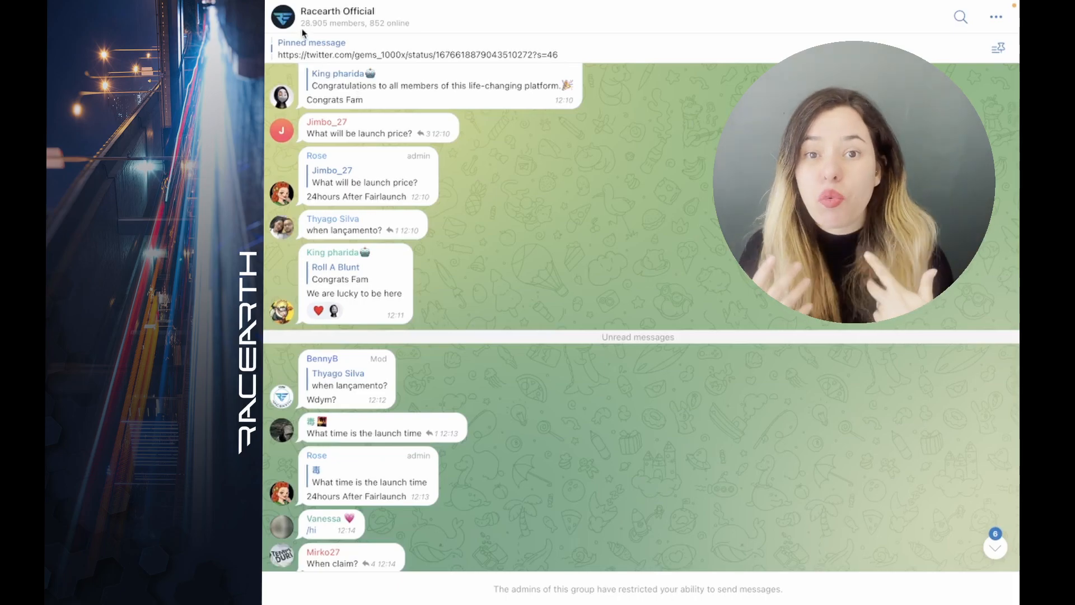
mouse_move(560, 259)
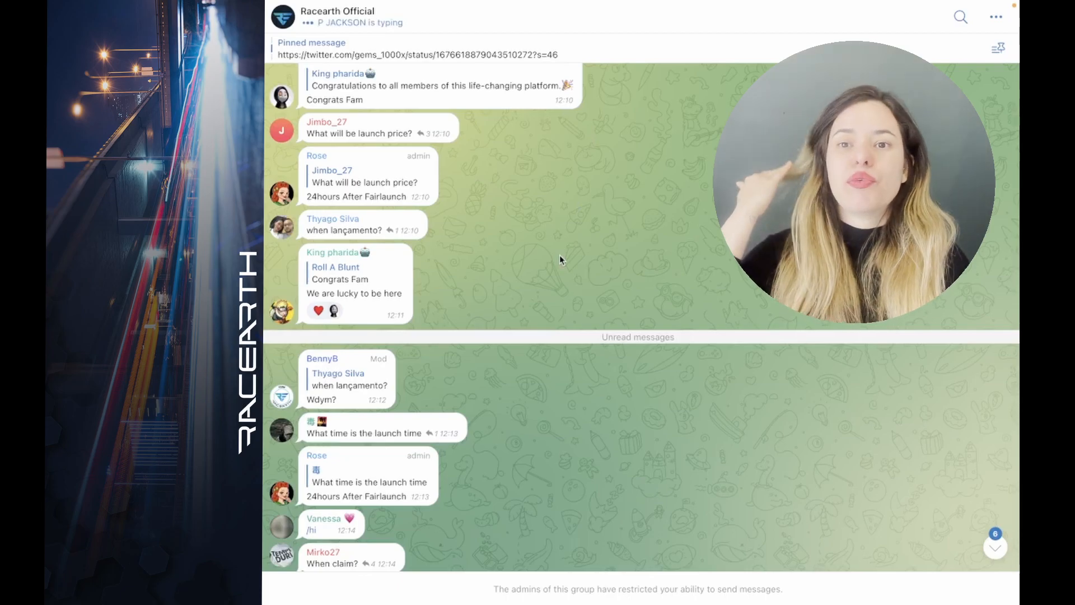
scroll("down", 3)
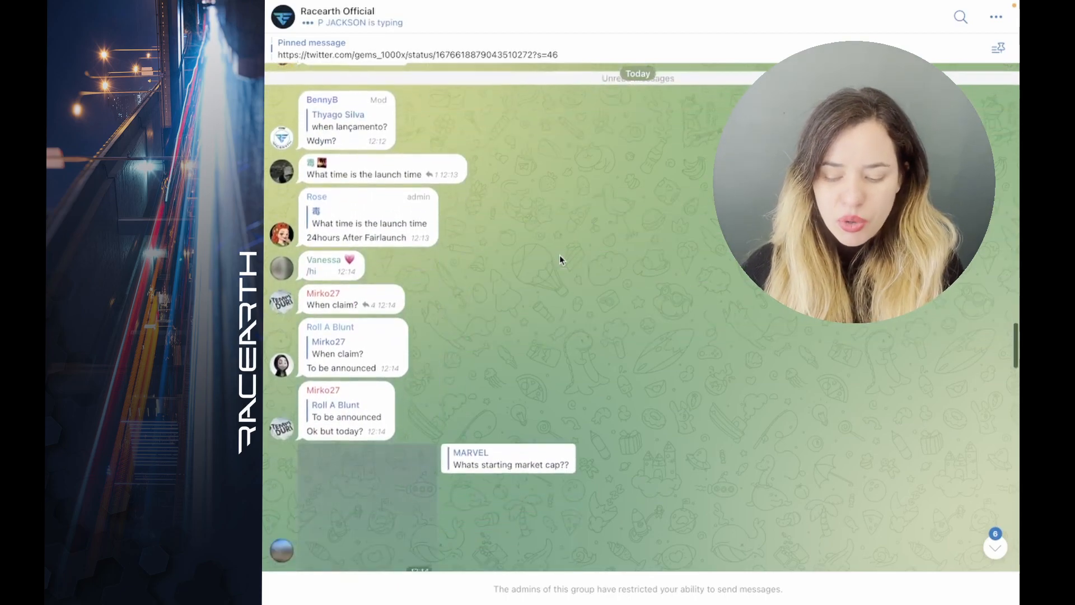
scroll("down", 3)
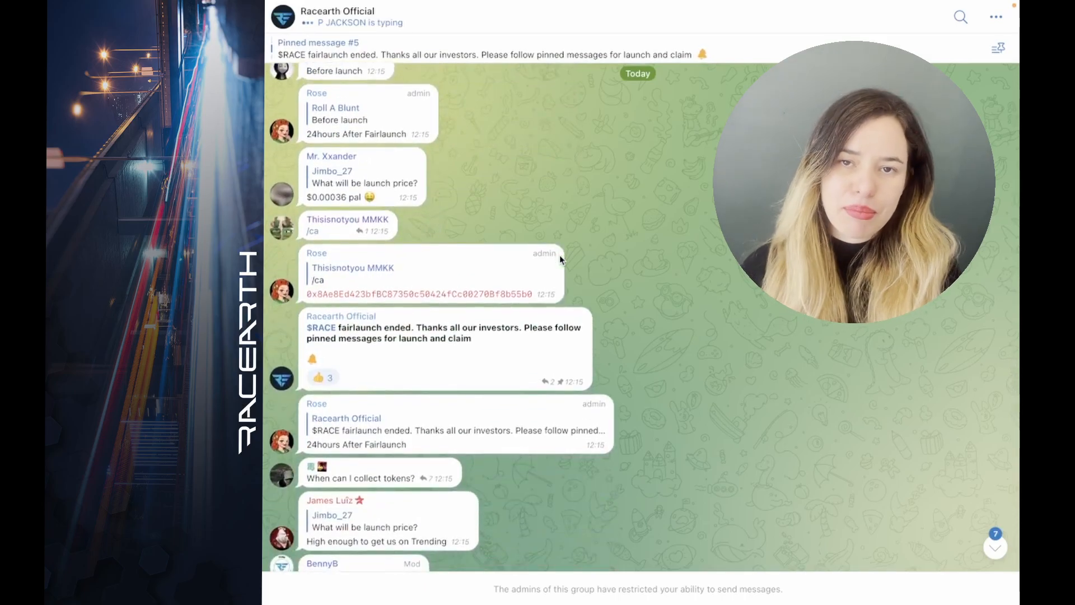
scroll("down", 3)
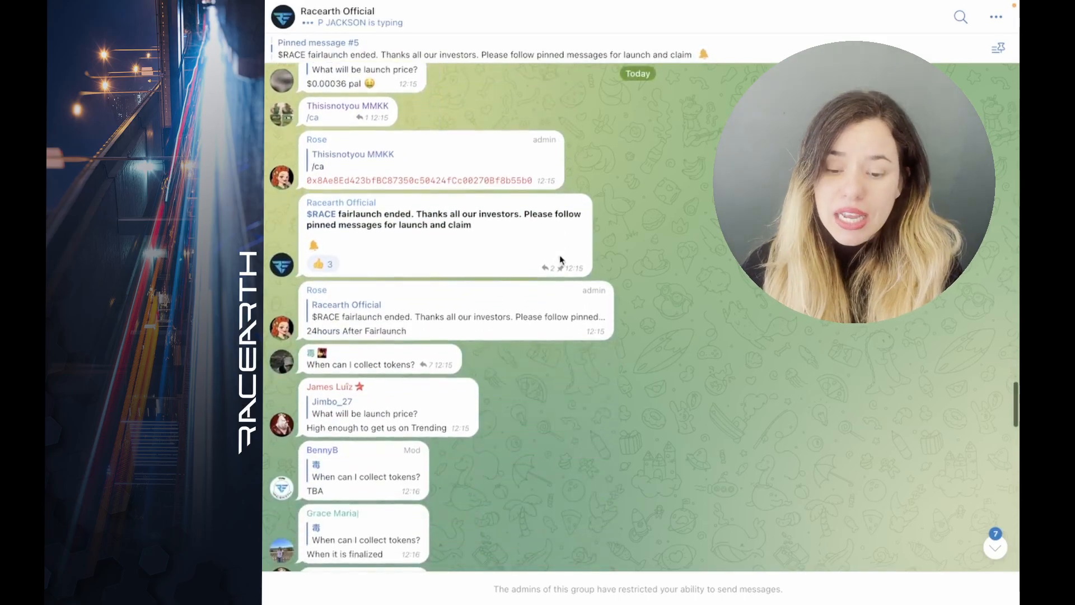
scroll("down", 3)
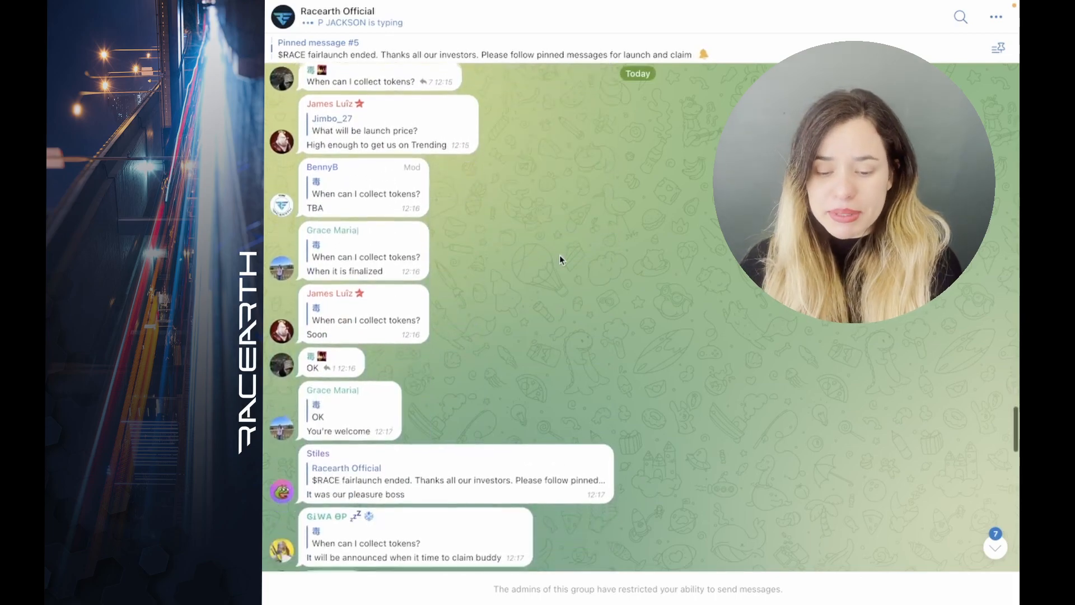
scroll("down", 3)
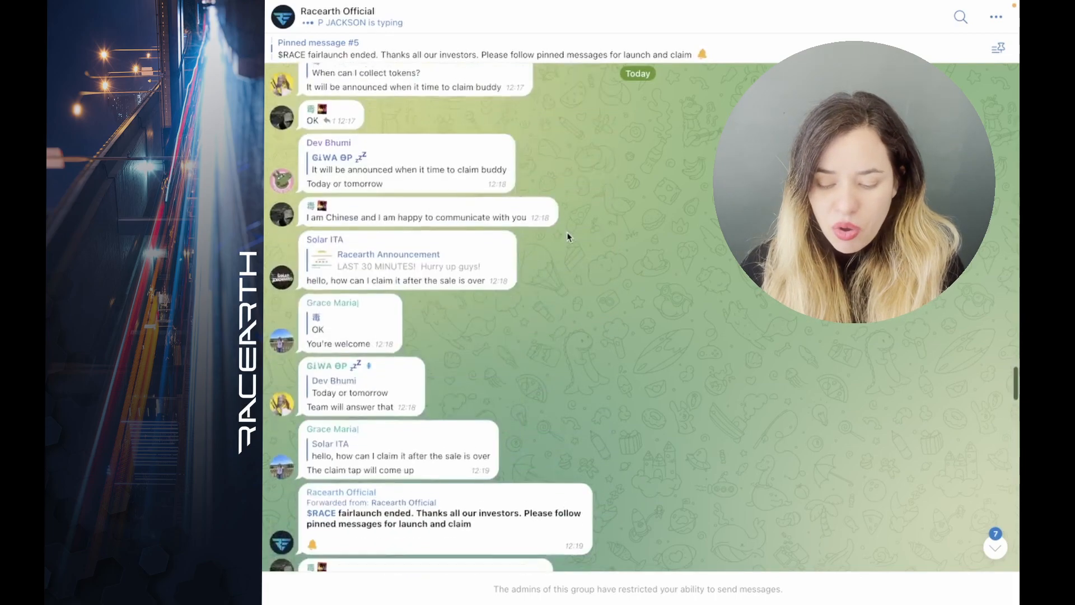
scroll("down", 3)
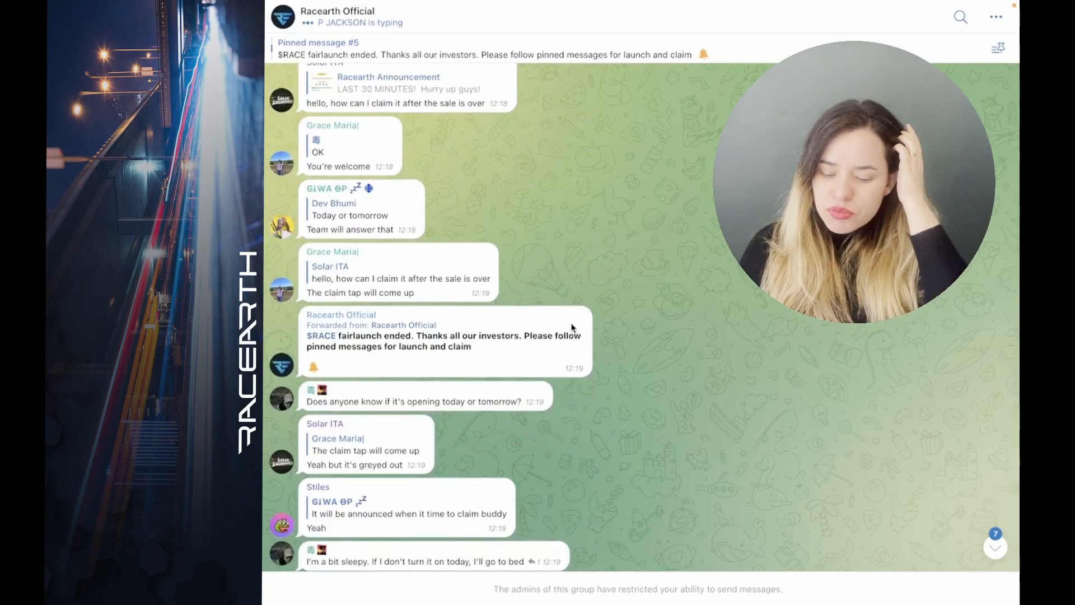
scroll("down", 3)
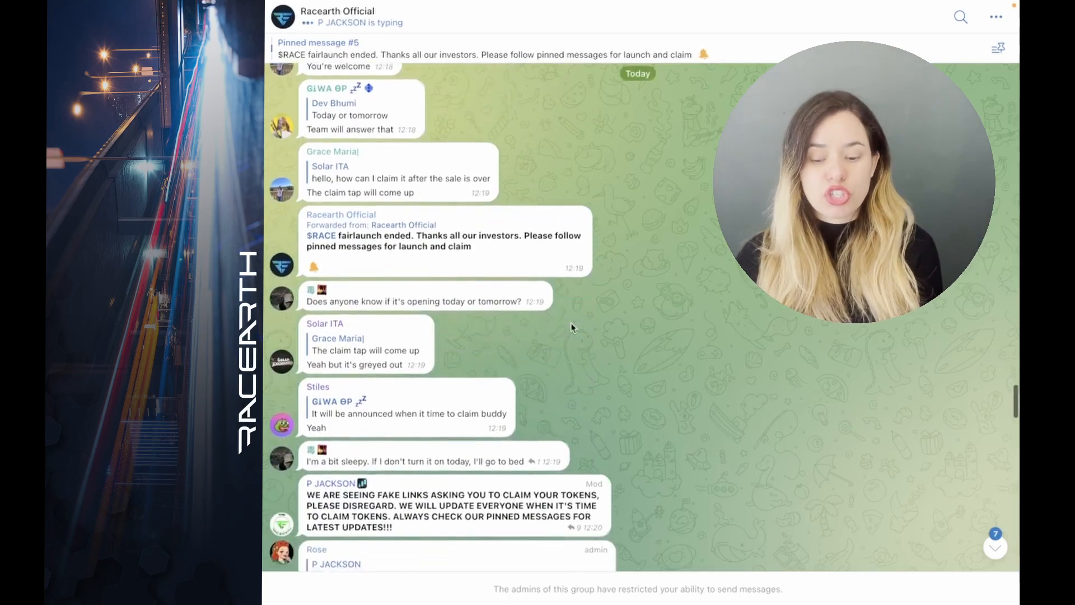
scroll("down", 3)
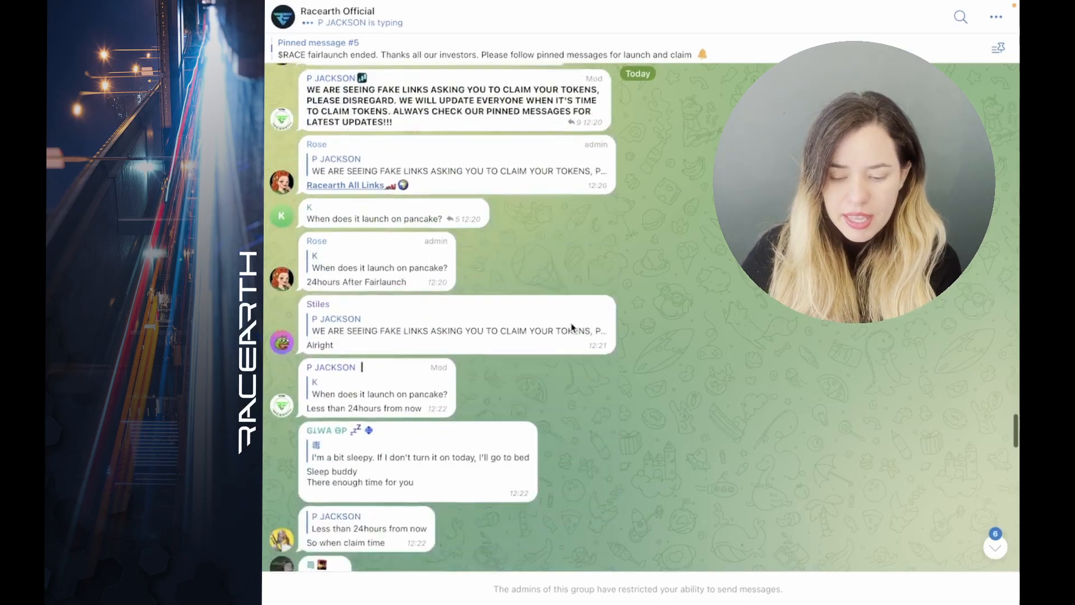
scroll("down", 3)
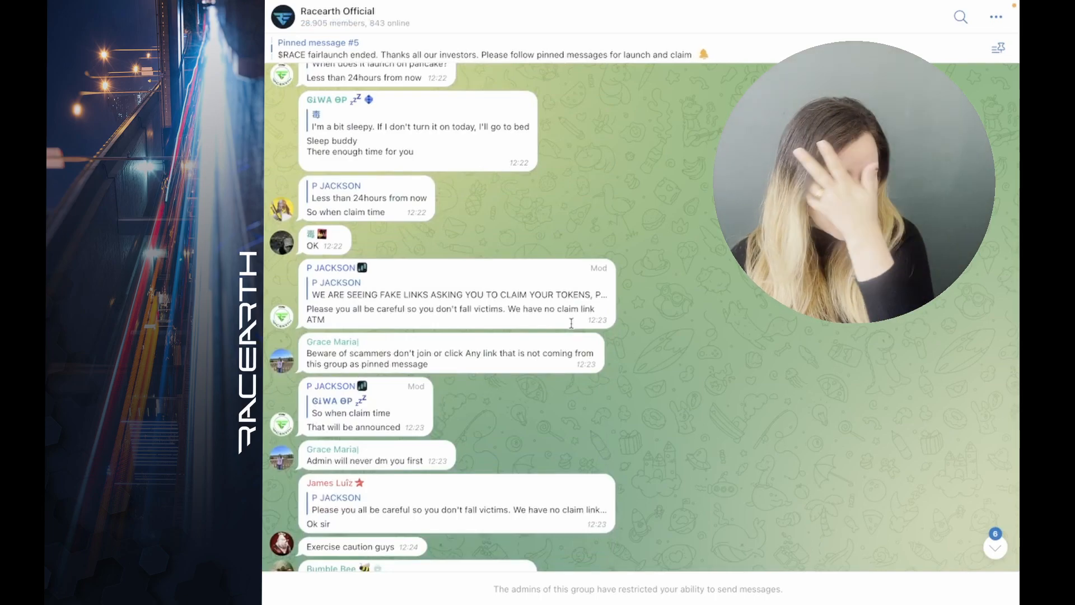
scroll("down", 3)
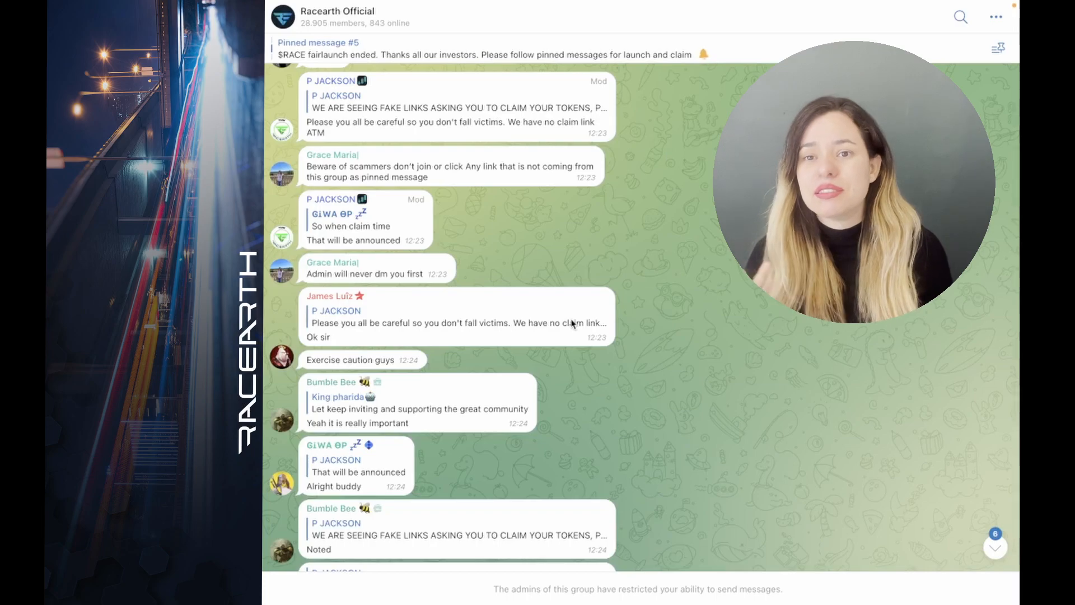
scroll("down", 3)
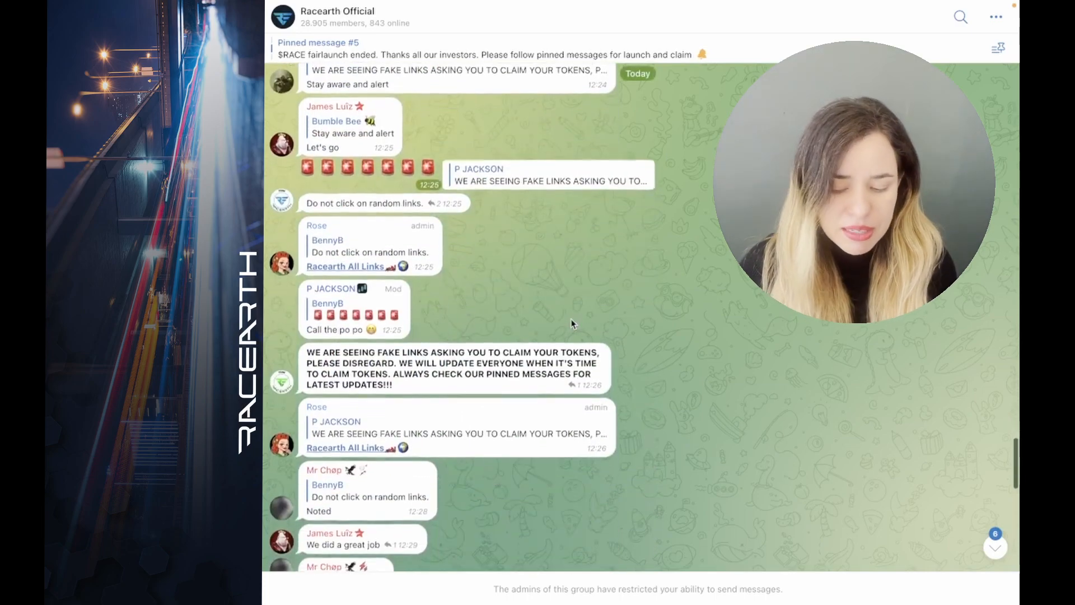
scroll("down", 3)
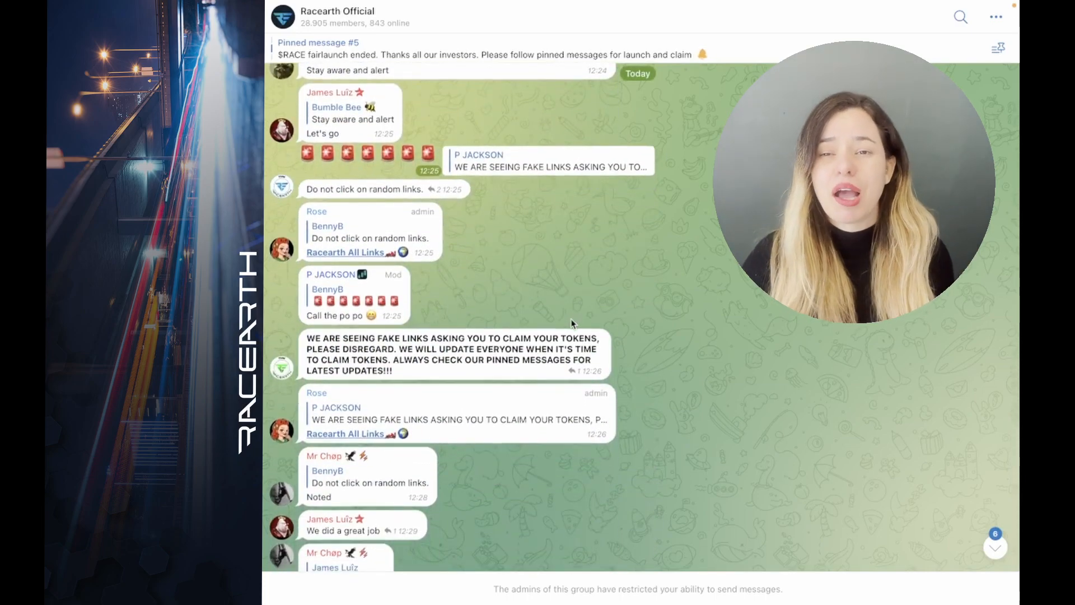
scroll("down", 3)
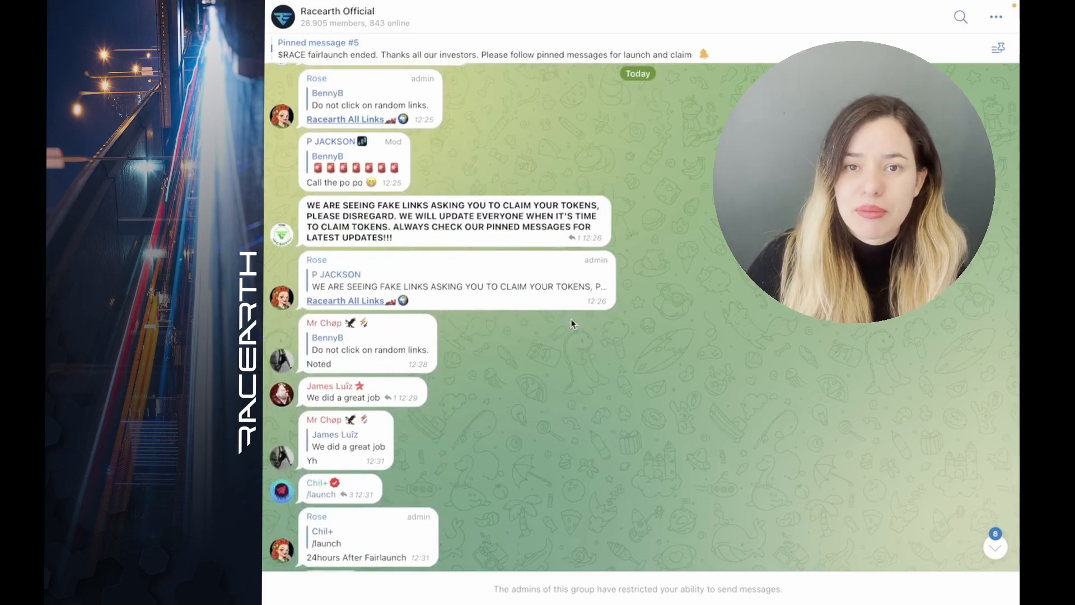
scroll("down", 3)
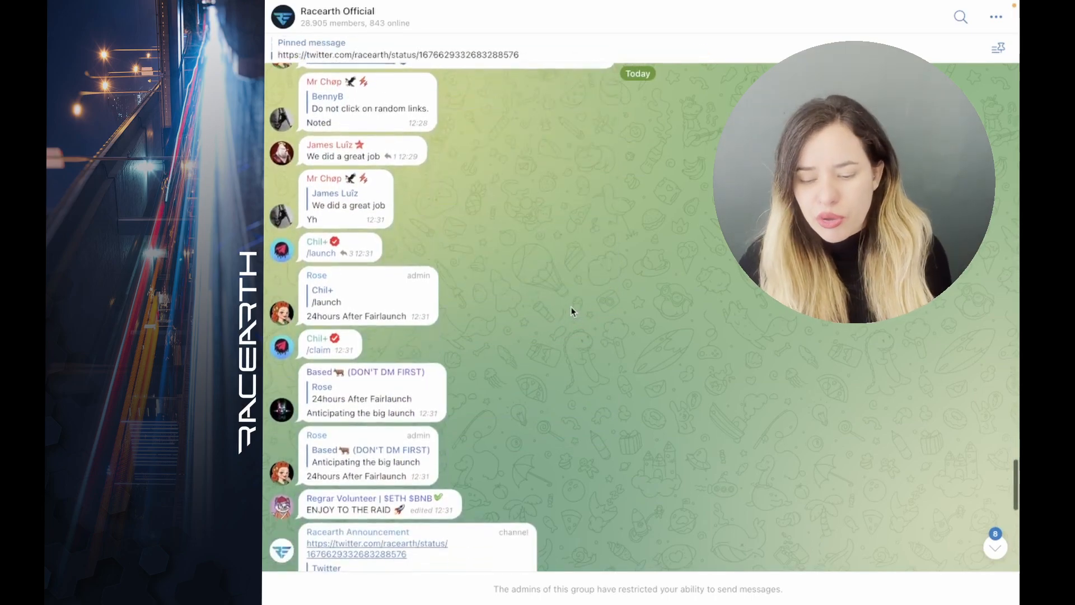
scroll("down", 3)
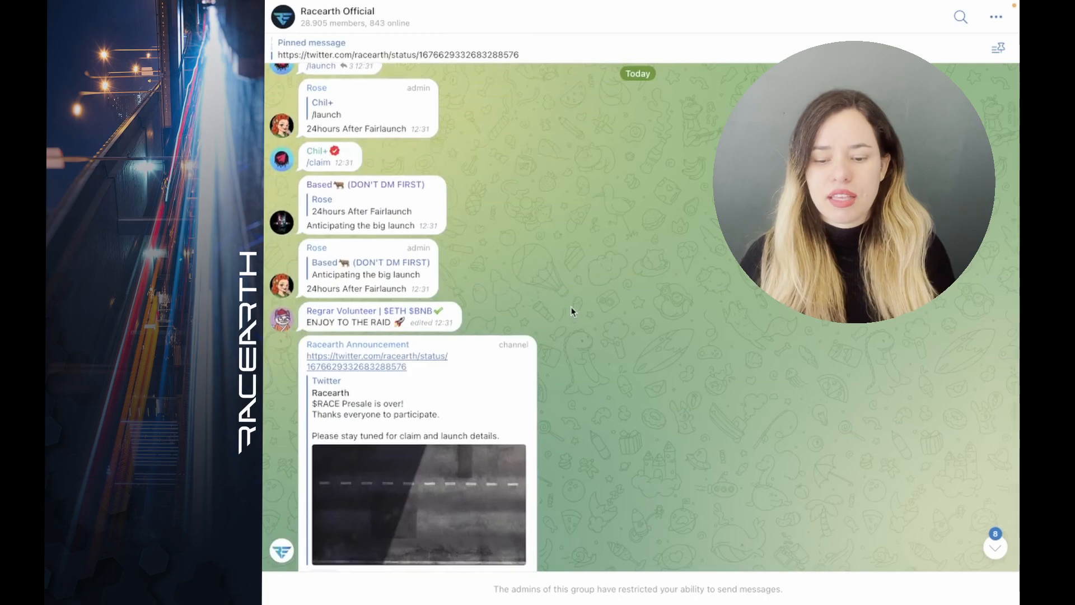